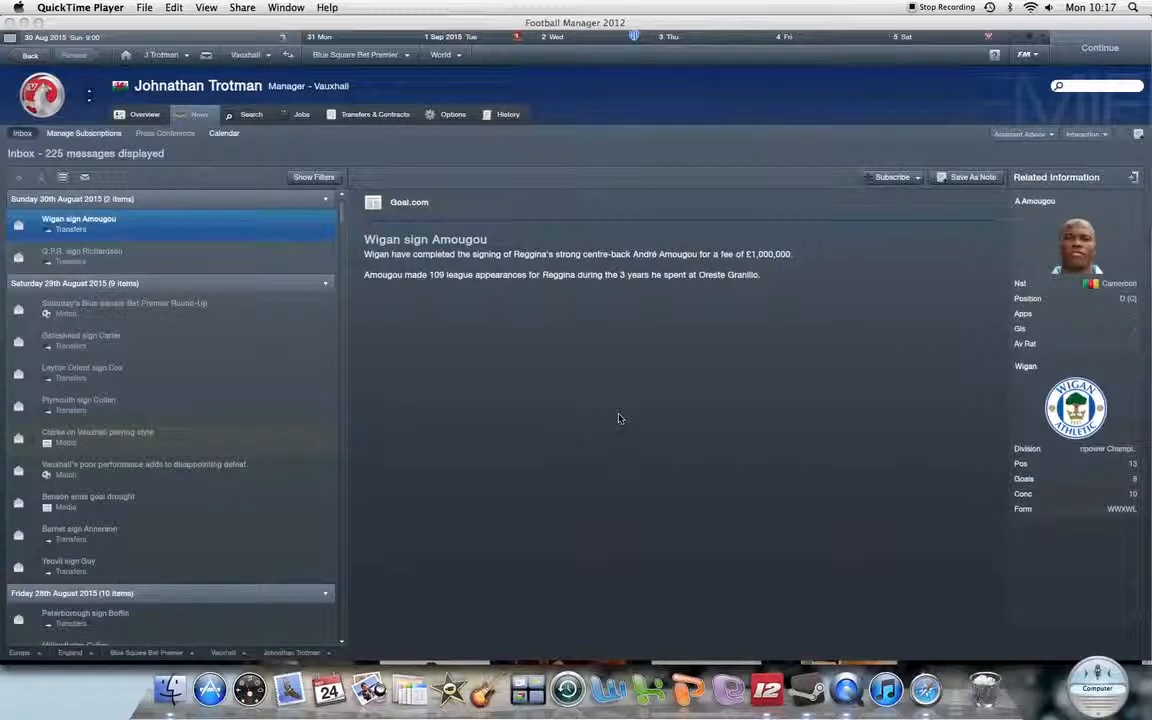
{"action": "mouse_move", "coordinate": [585, 442]}
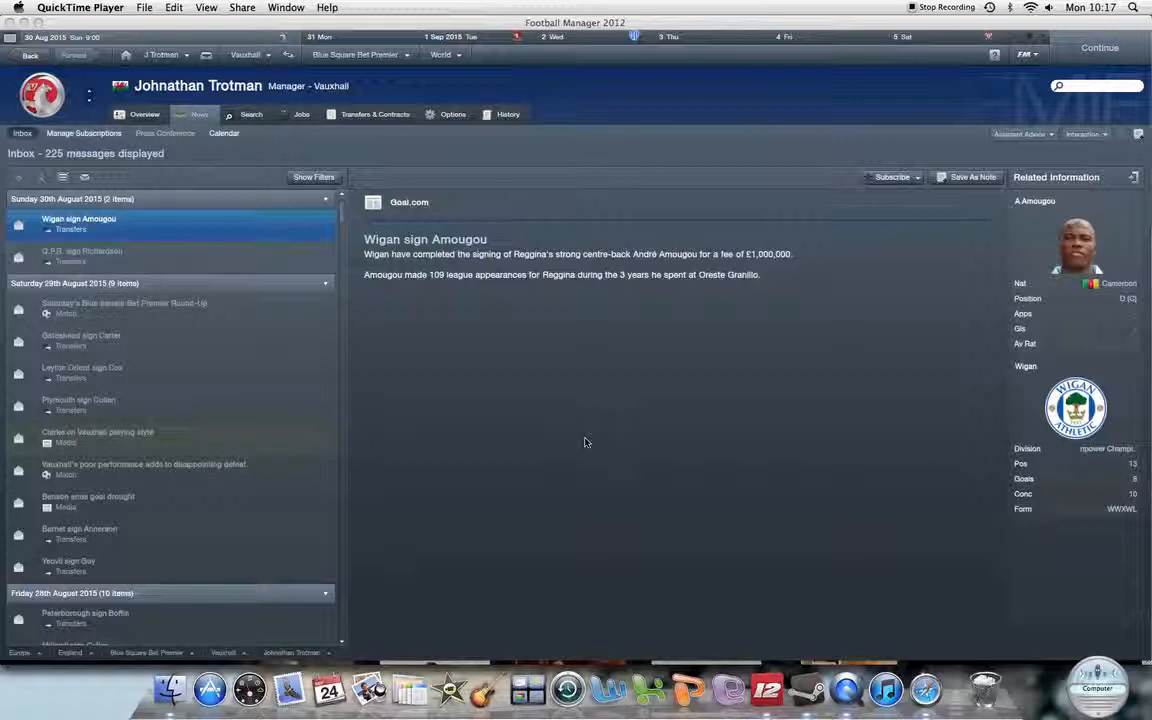
{"action": "mouse_move", "coordinate": [589, 423]}
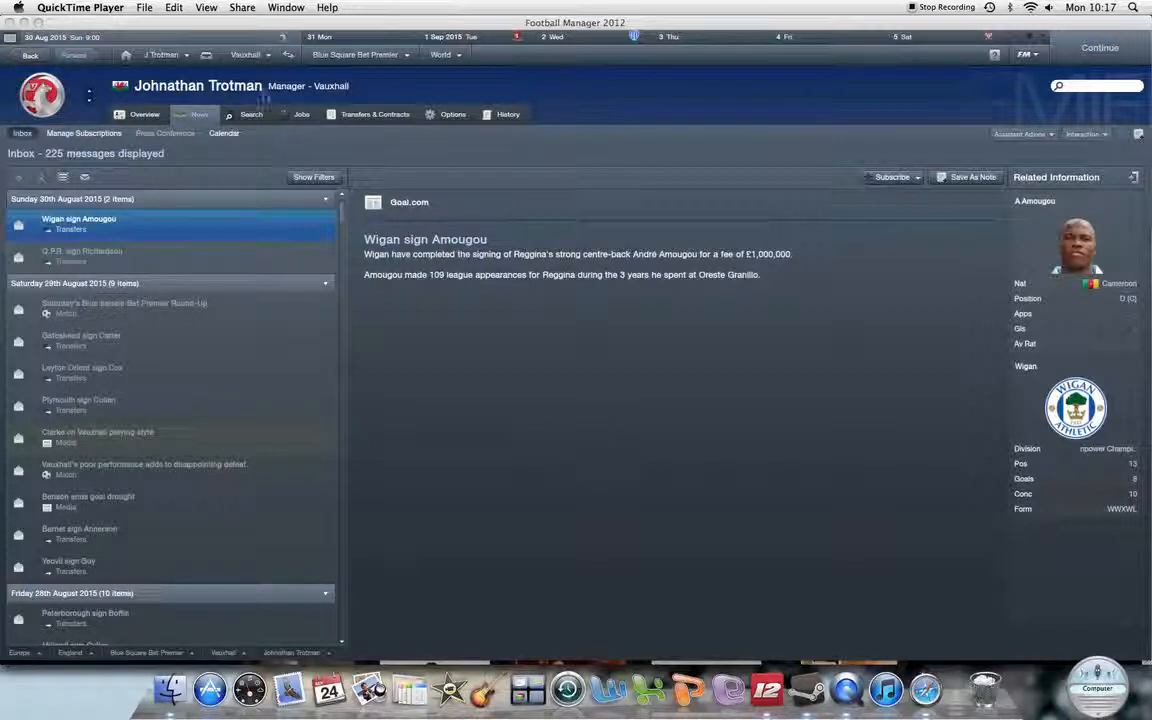
Open the Vauxhall club menu from the top bar over the news inbox
{"action": "left_click", "coordinate": [245, 55]}
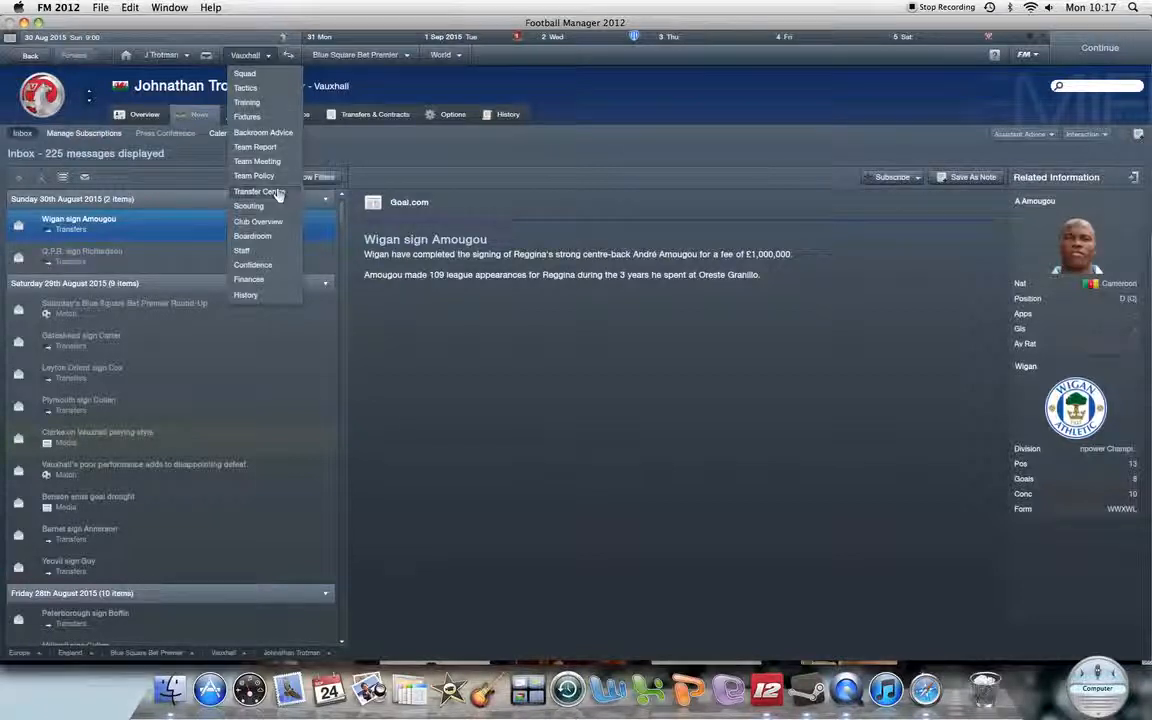
Go to Vauxhall's Transfer Centre and view its 2015/16 transfer History
{"action": "left_click", "coordinate": [259, 191]}
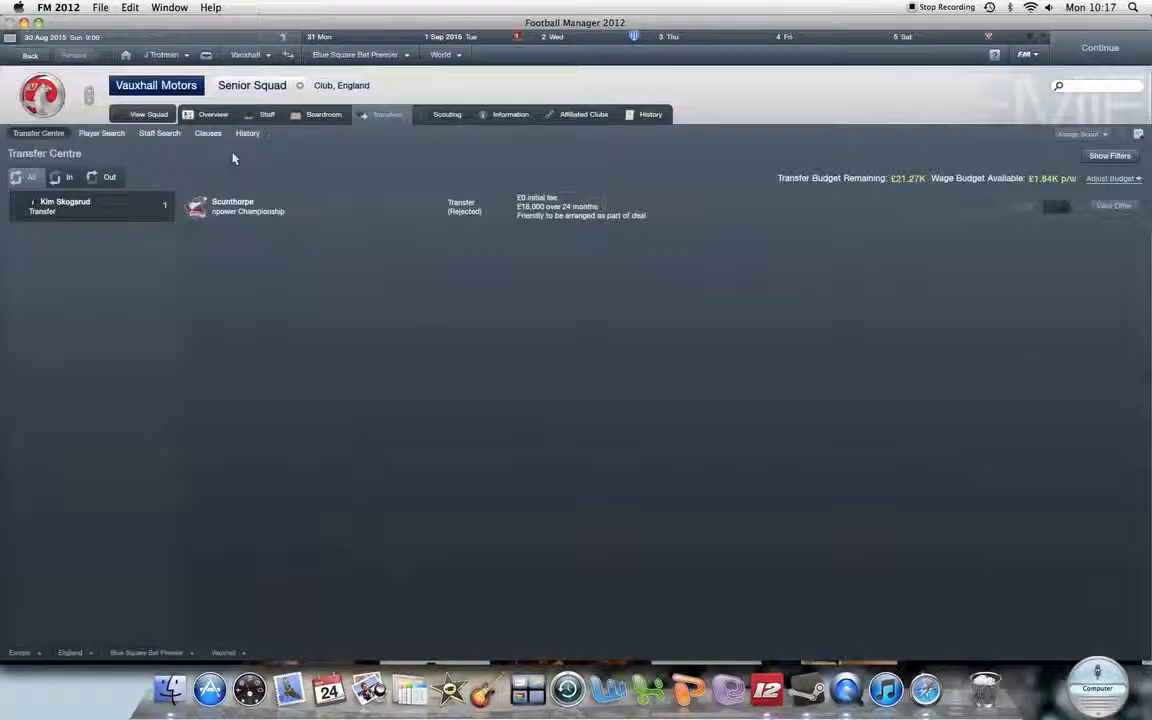
{"action": "left_click", "coordinate": [247, 133]}
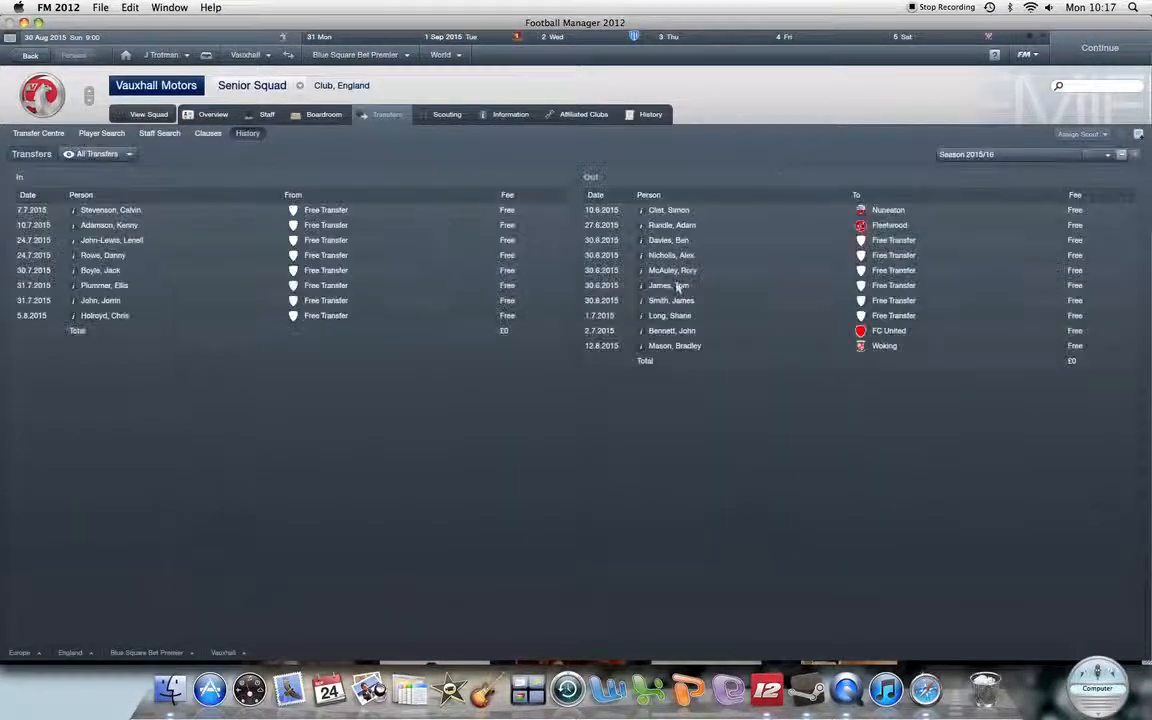
{"action": "mouse_move", "coordinate": [485, 297]}
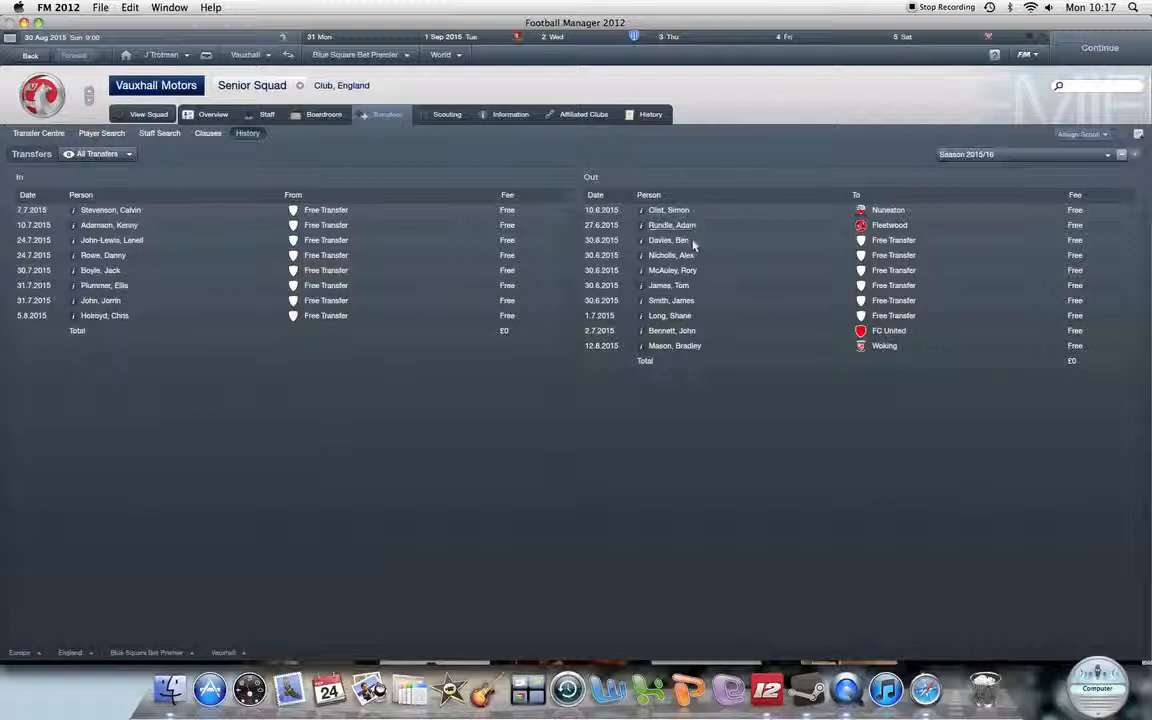
{"action": "mouse_move", "coordinate": [685, 243]}
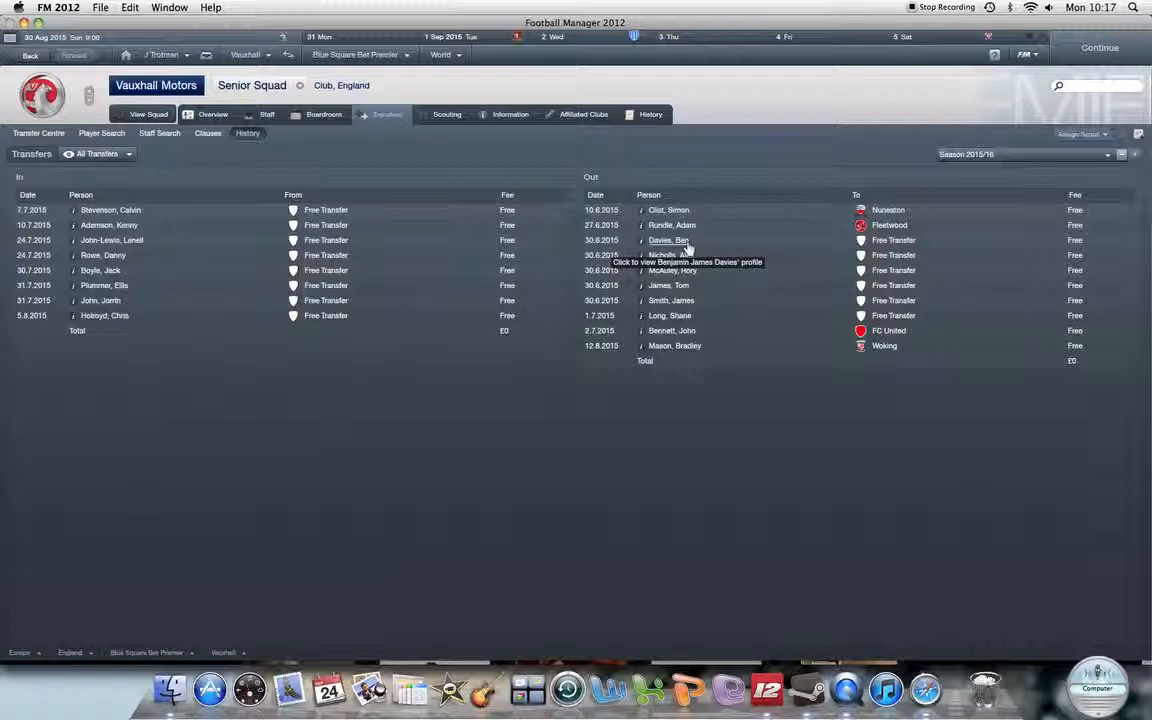
{"action": "mouse_move", "coordinate": [689, 276]}
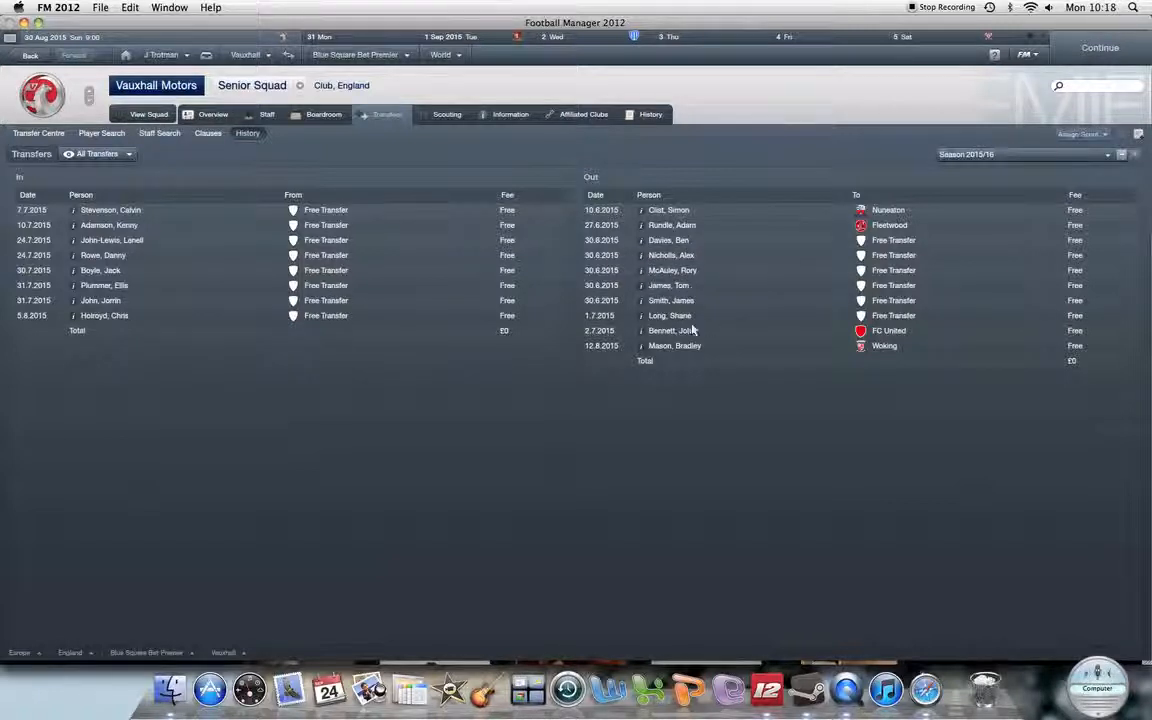
{"action": "mouse_move", "coordinate": [862, 476]}
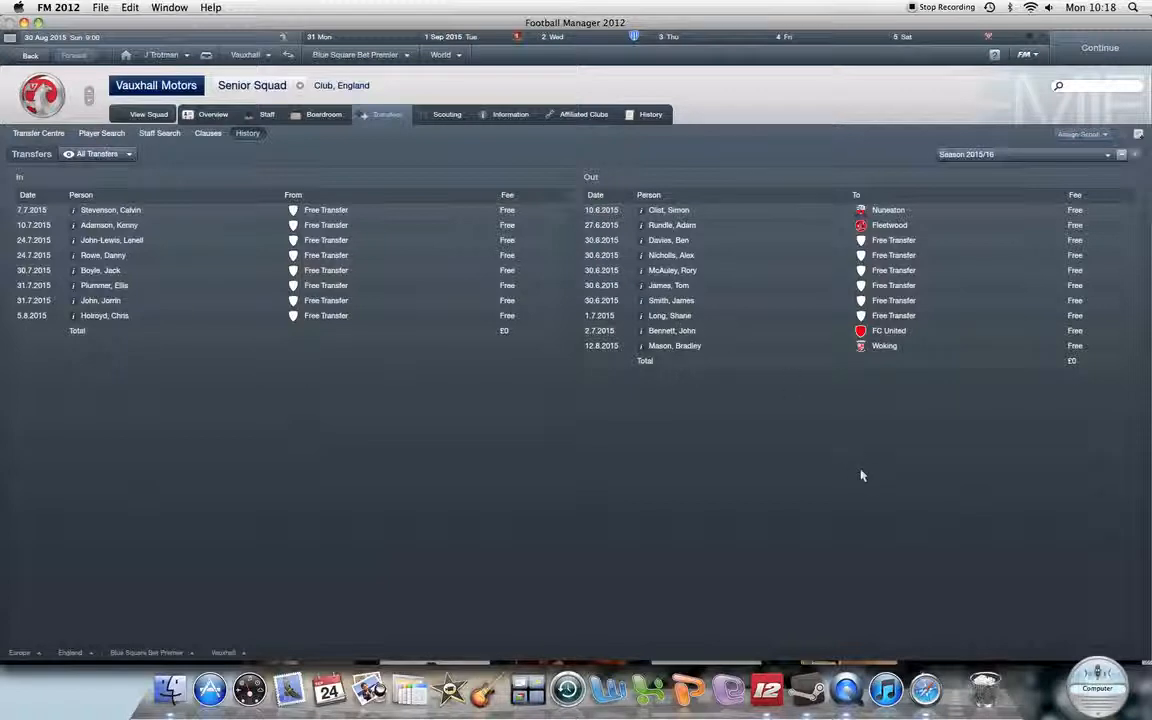
{"action": "mouse_move", "coordinate": [707, 350]}
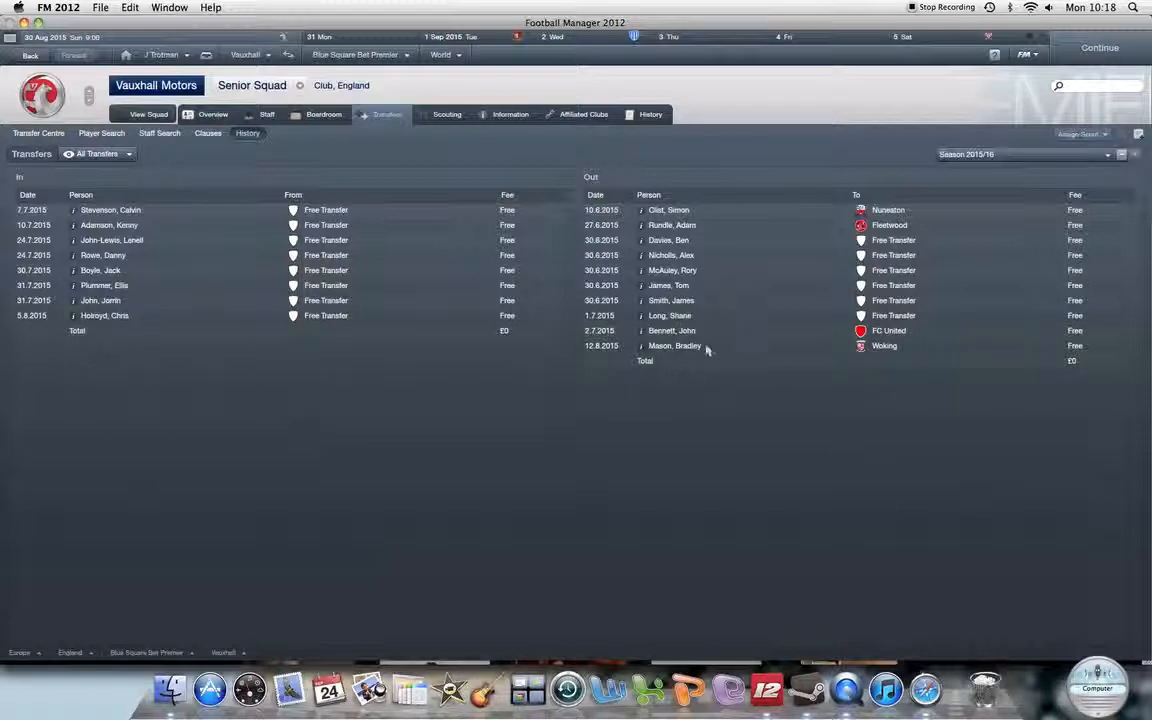
{"action": "mouse_move", "coordinate": [700, 364]}
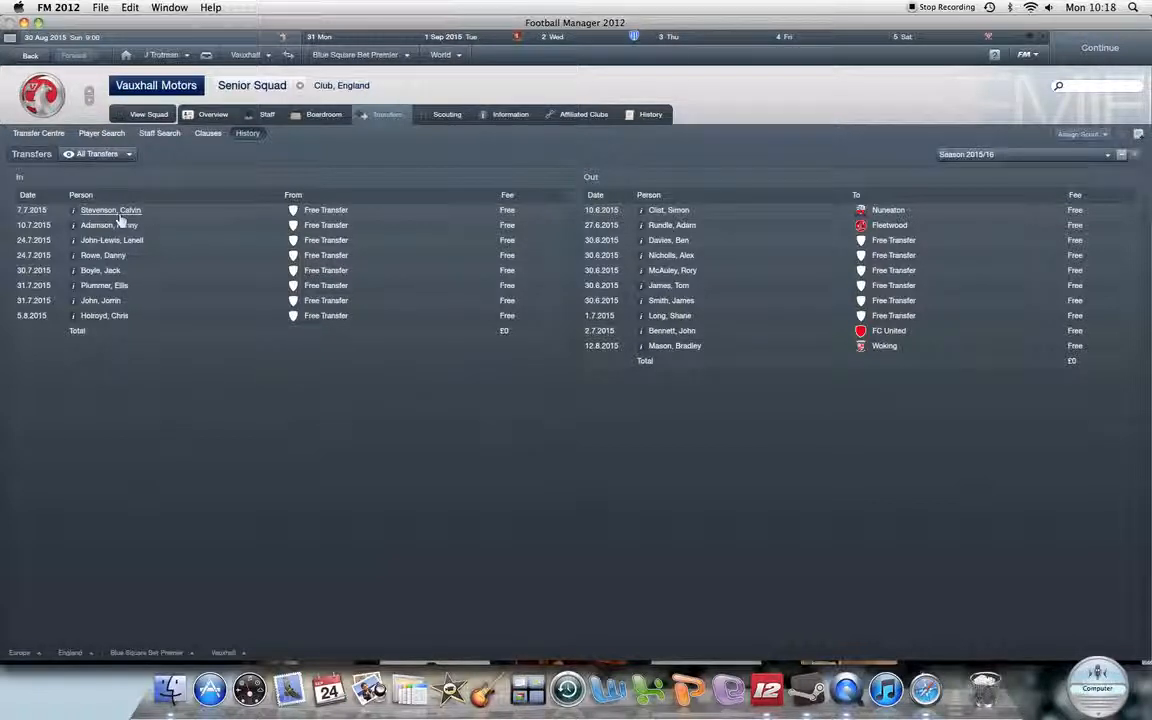
{"action": "mouse_move", "coordinate": [110, 210]}
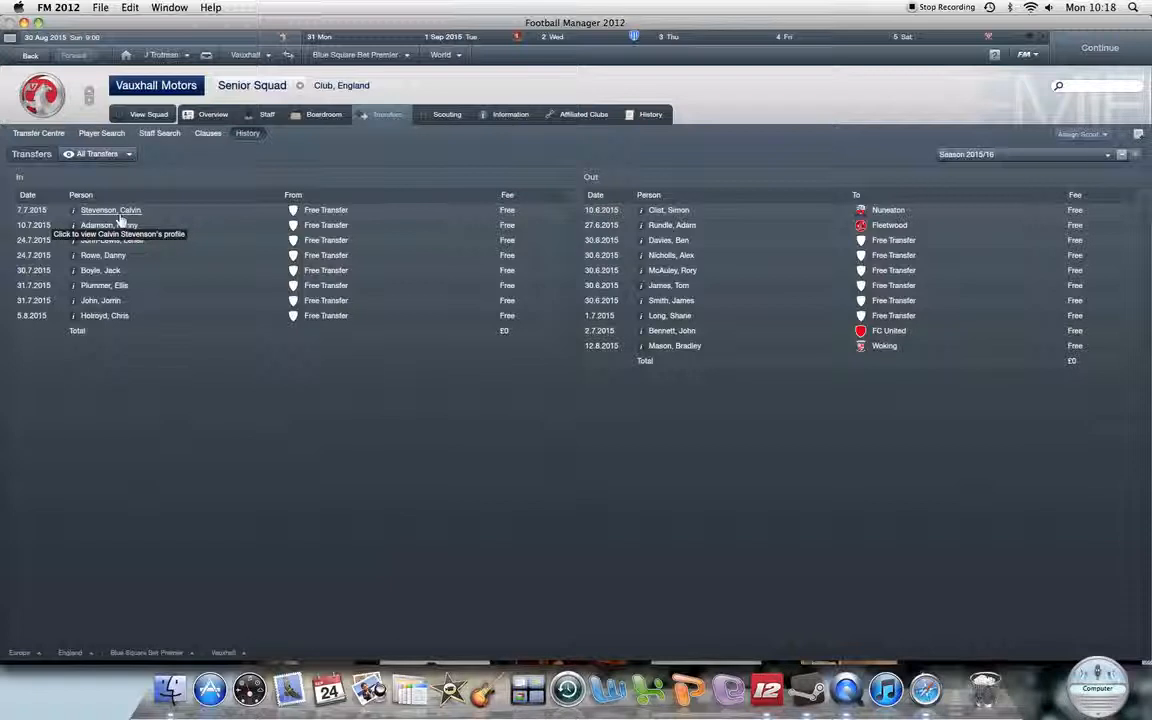
{"action": "mouse_move", "coordinate": [104, 204]}
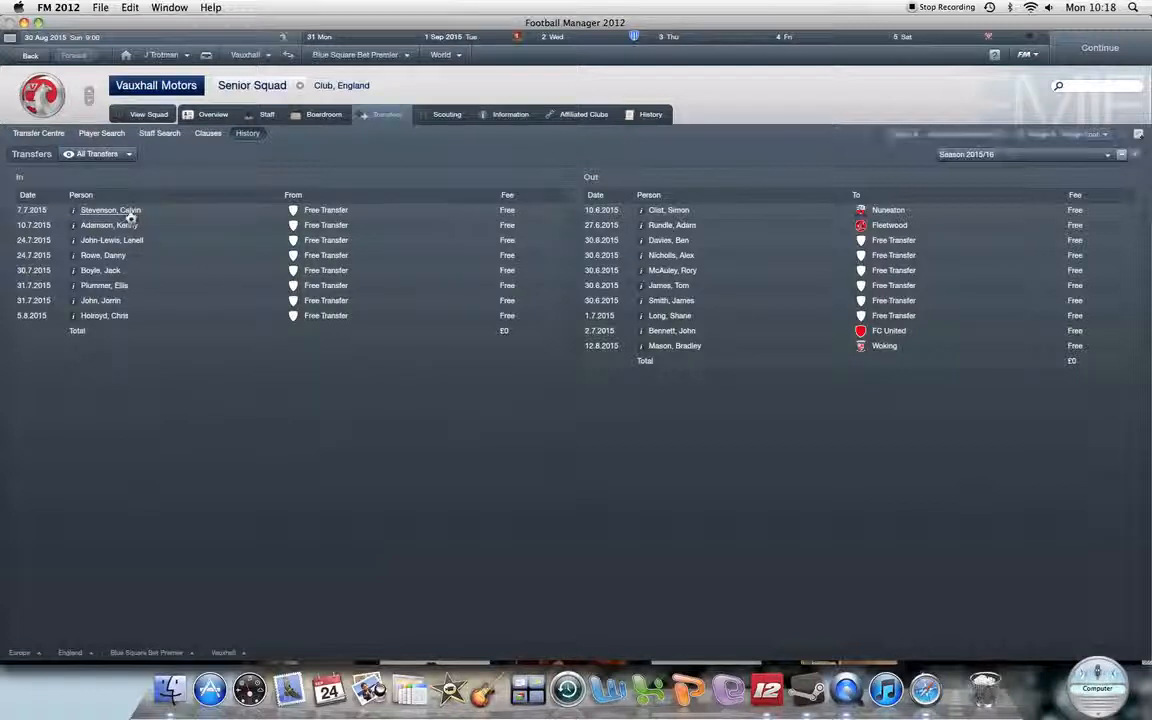
{"action": "left_click", "coordinate": [110, 210]}
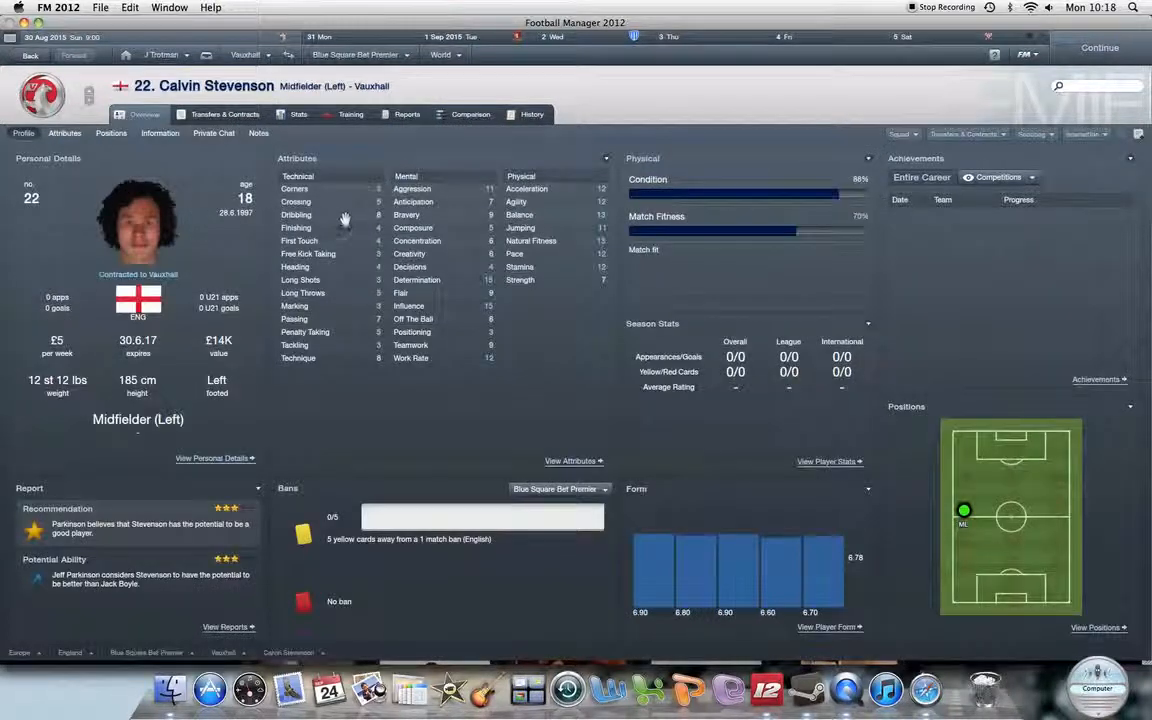
{"action": "mouse_move", "coordinate": [905, 135]}
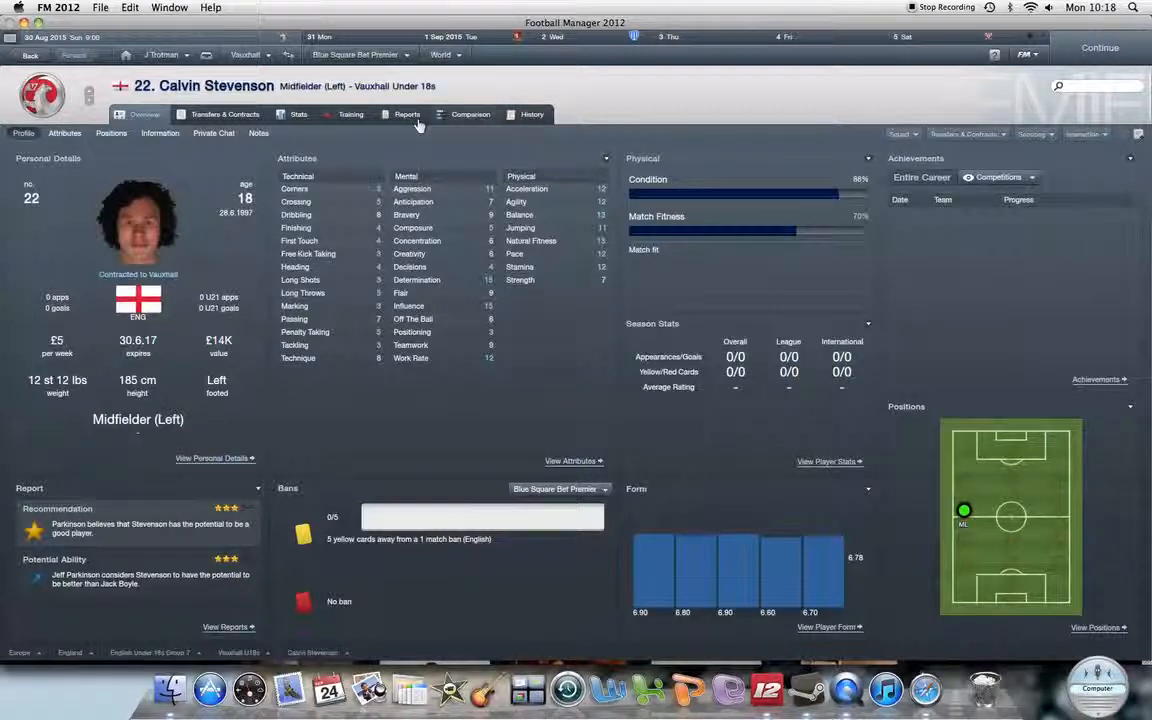
{"action": "left_click", "coordinate": [407, 114]}
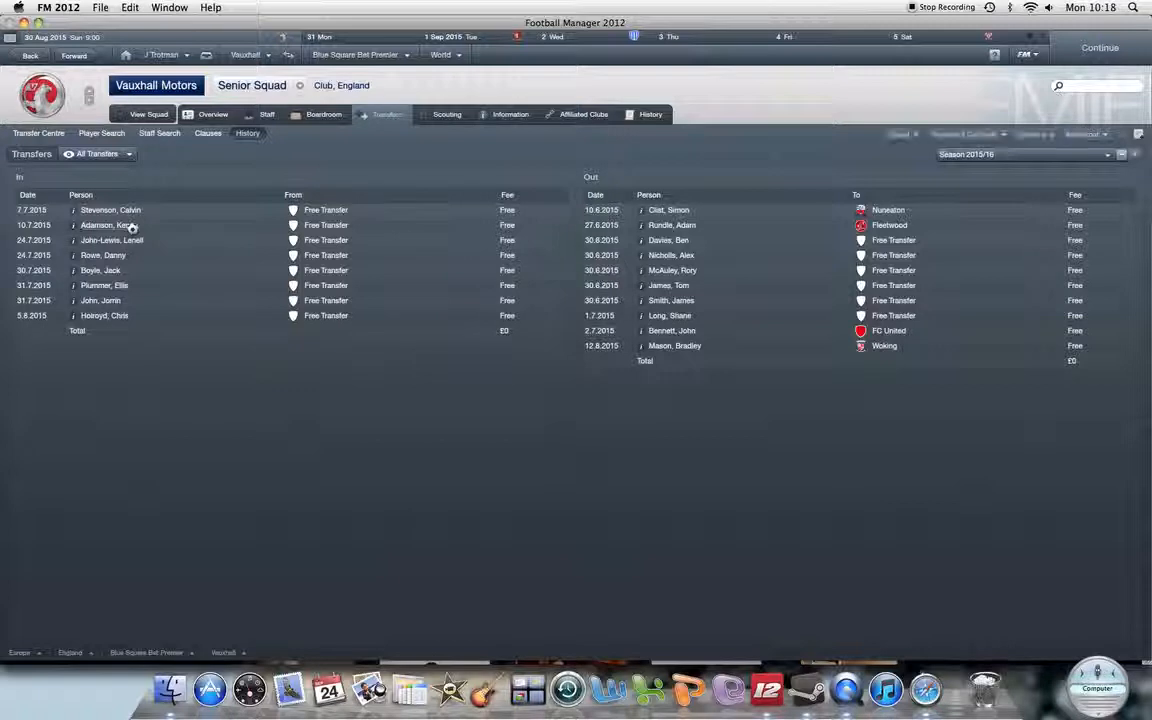
{"action": "left_click", "coordinate": [100, 225]}
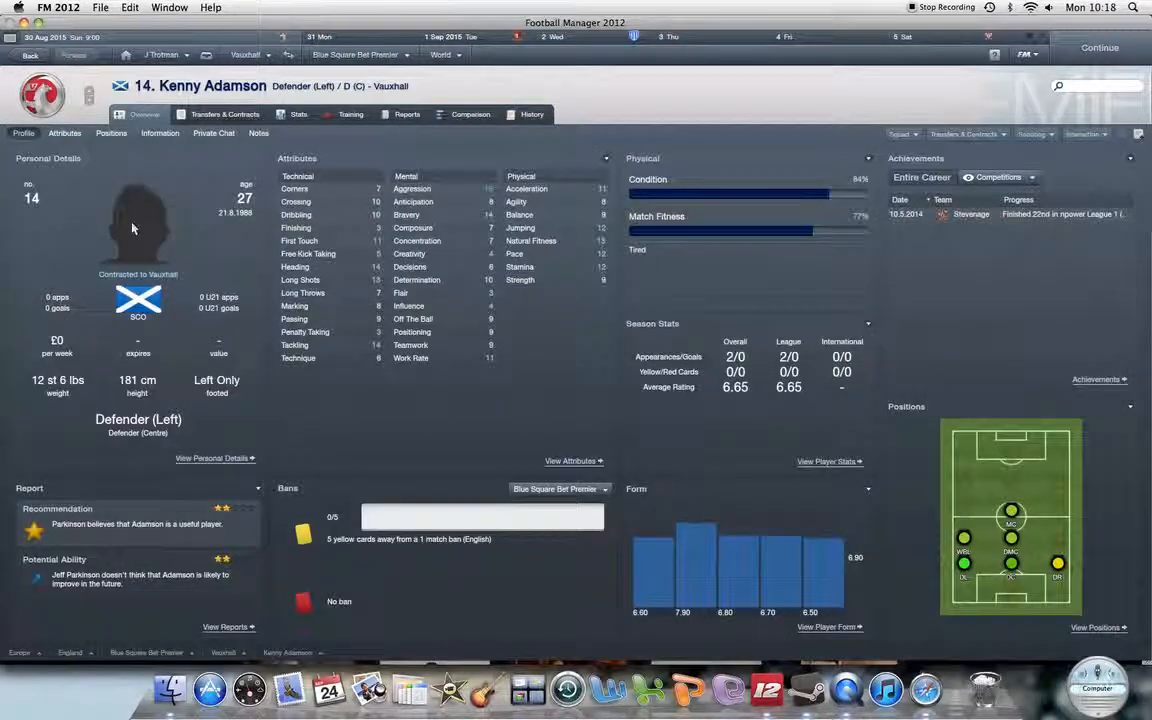
{"action": "left_click", "coordinate": [406, 114]}
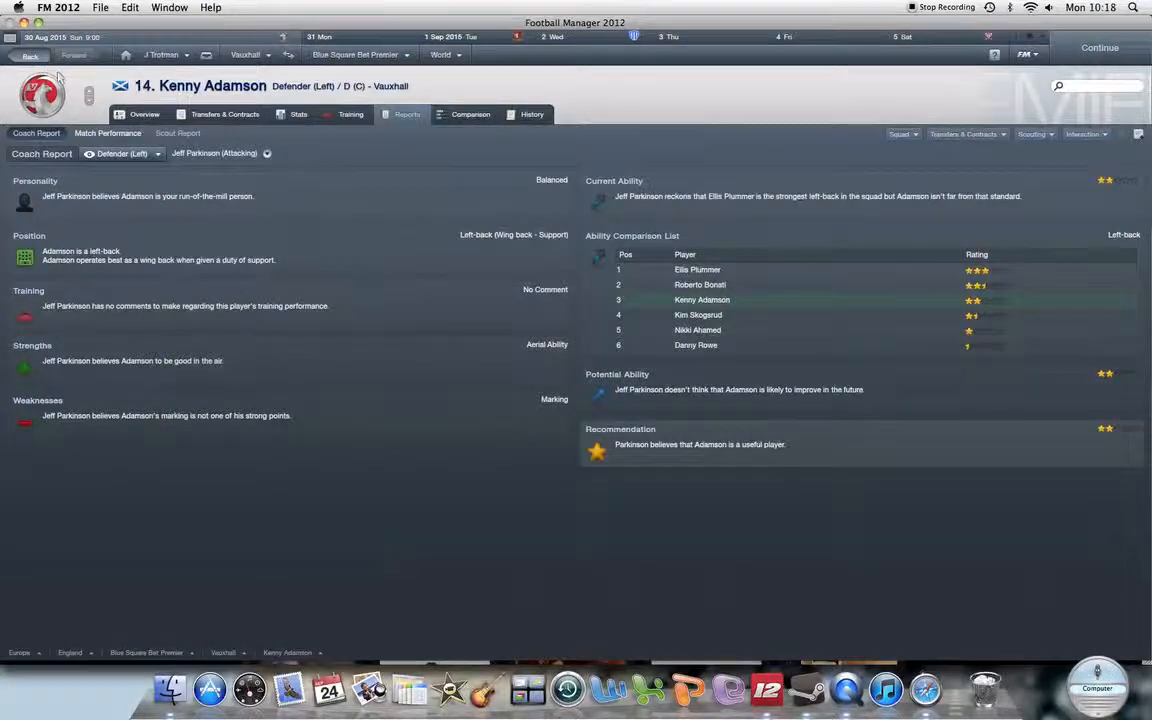
{"action": "left_click", "coordinate": [144, 114]}
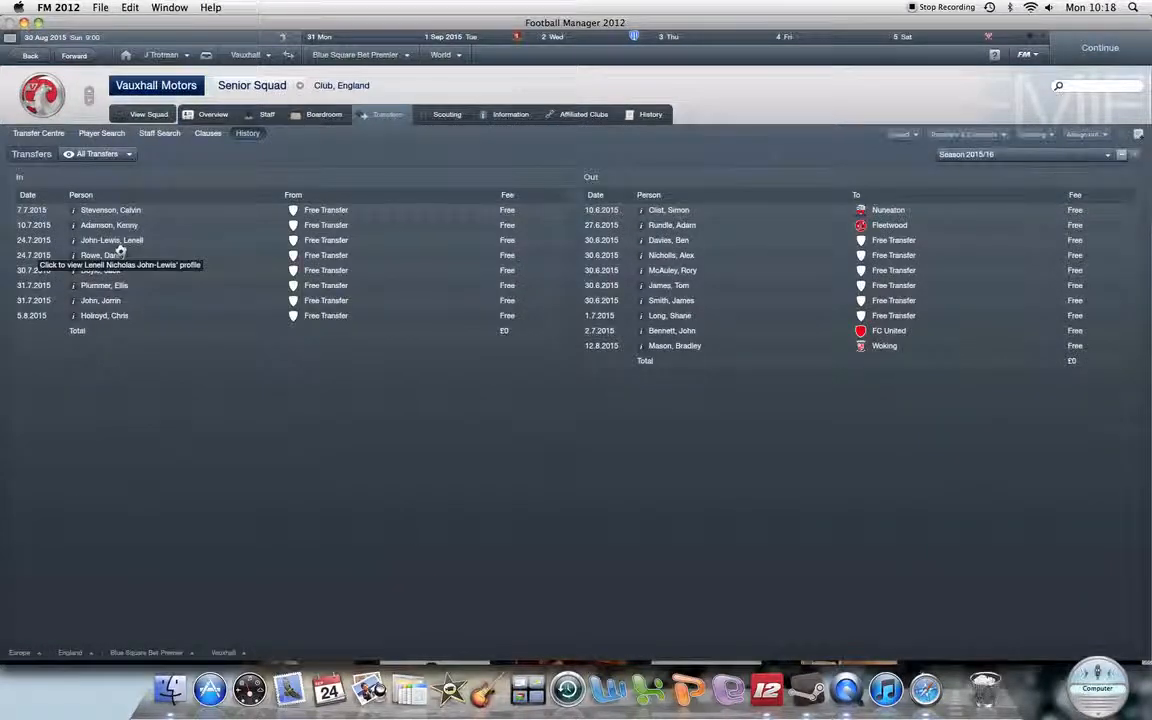
{"action": "left_click", "coordinate": [112, 240]}
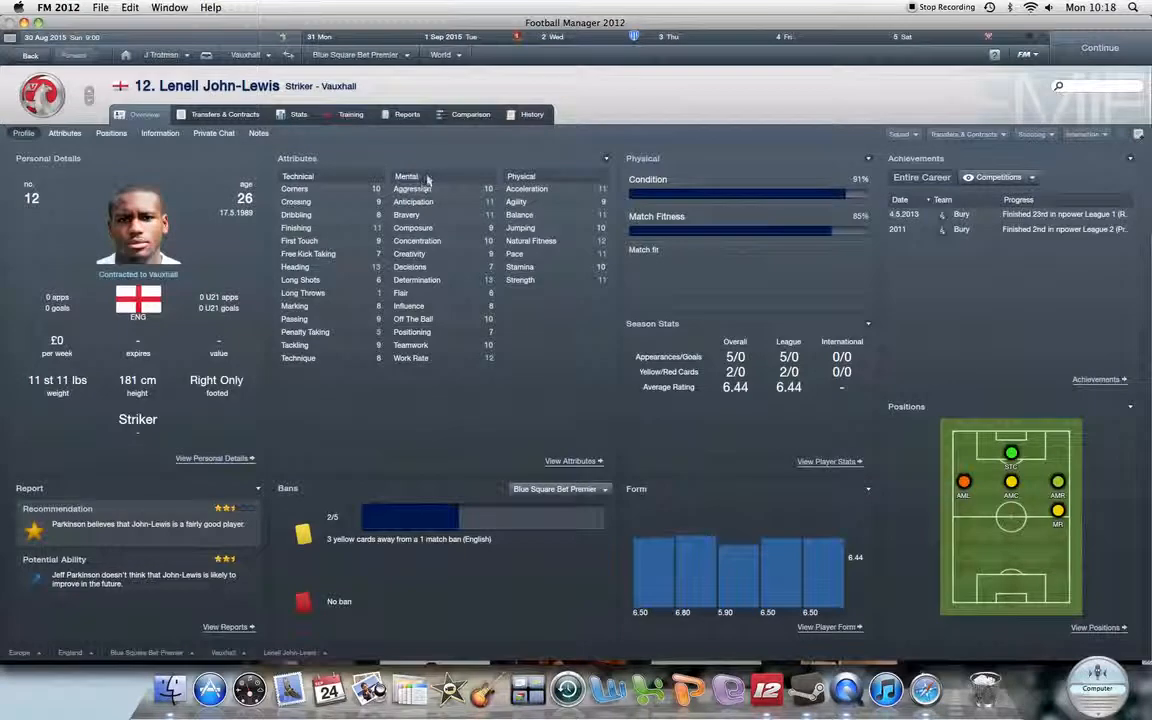
{"action": "left_click", "coordinate": [531, 113]}
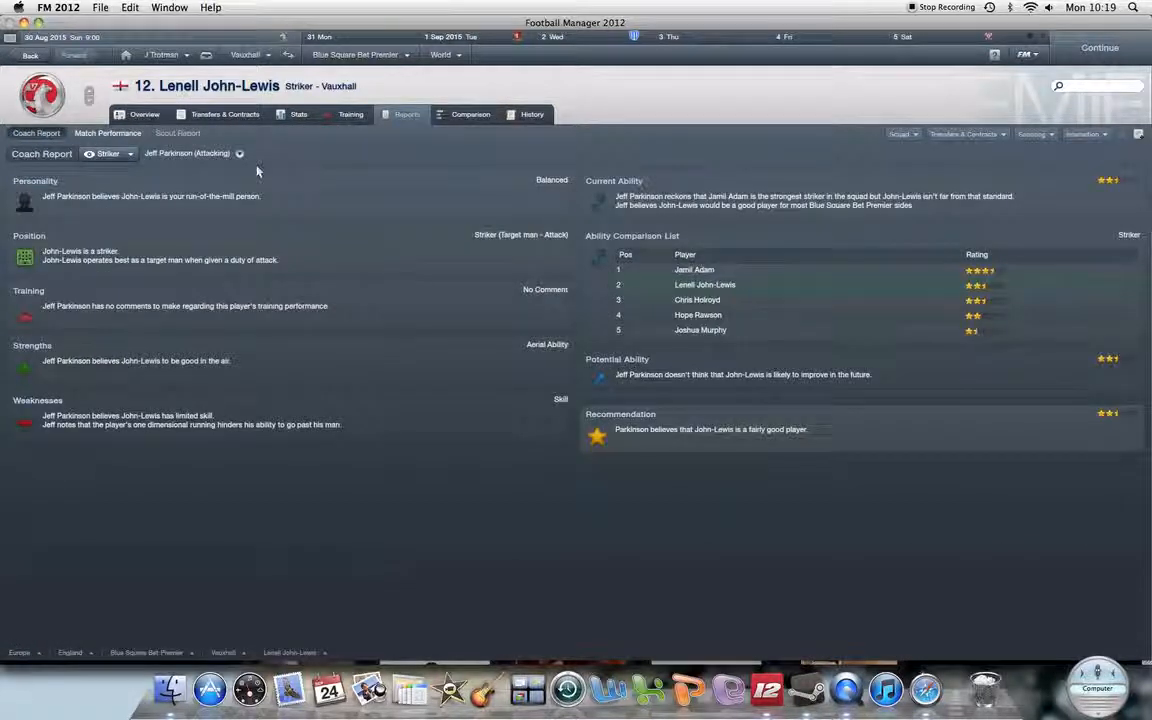
{"action": "mouse_move", "coordinate": [278, 263]}
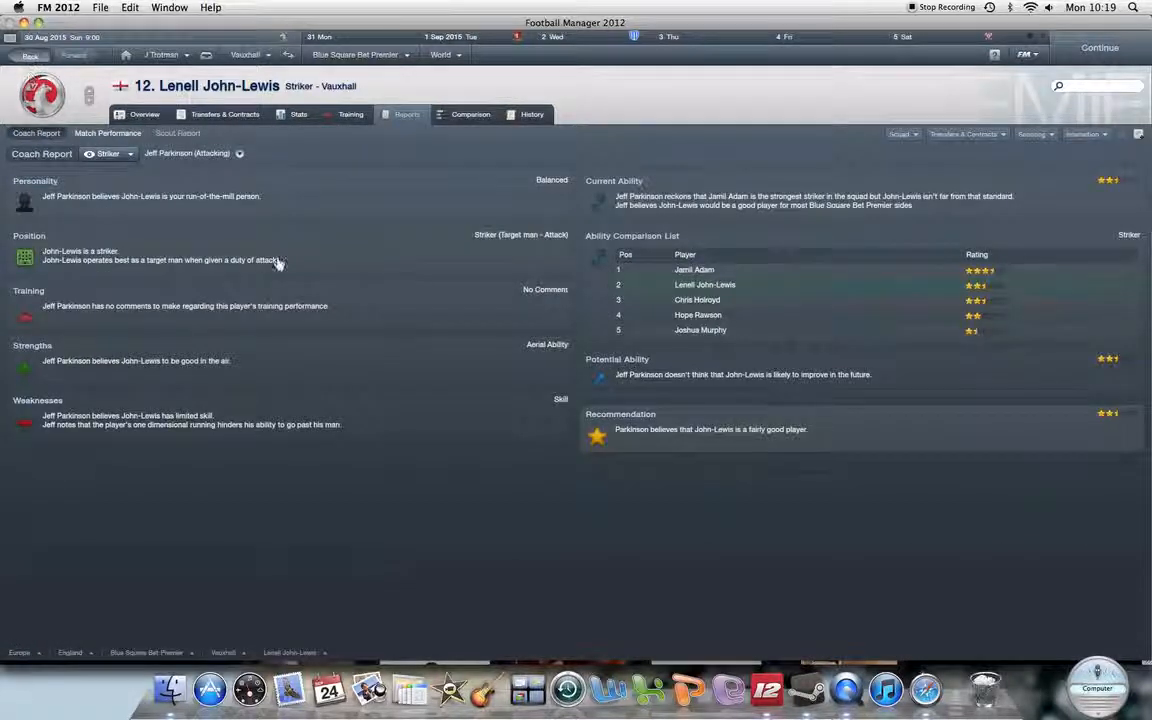
{"action": "left_click", "coordinate": [532, 114]}
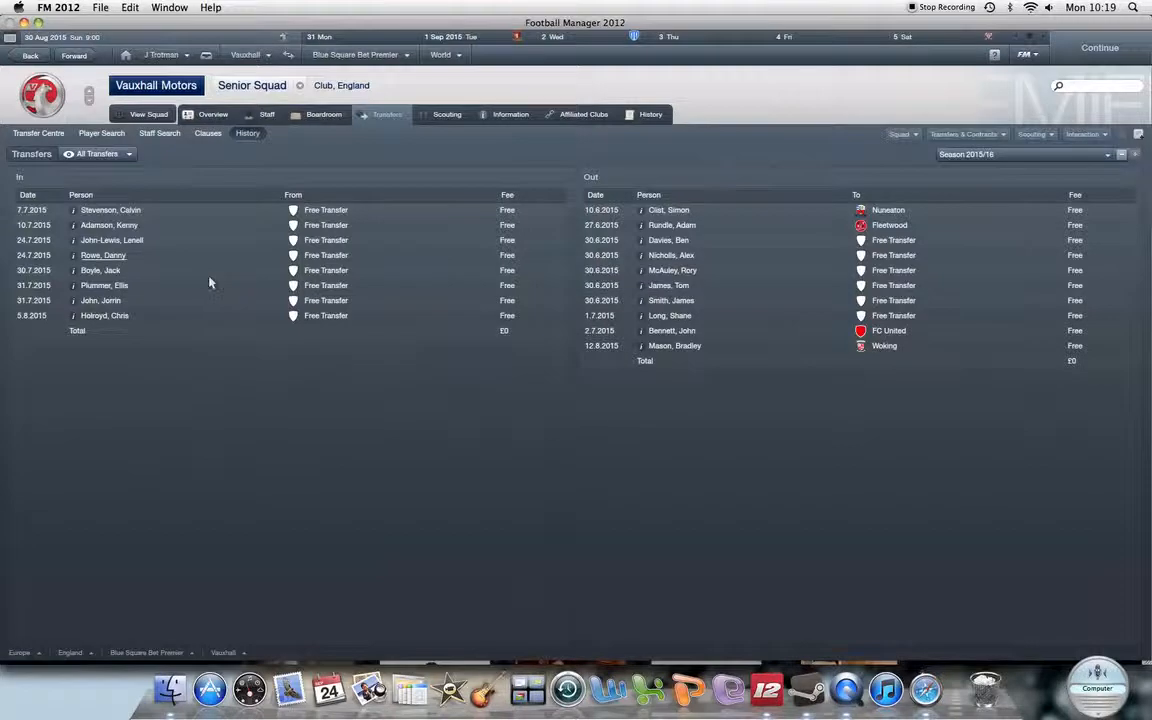
{"action": "left_click", "coordinate": [103, 255]}
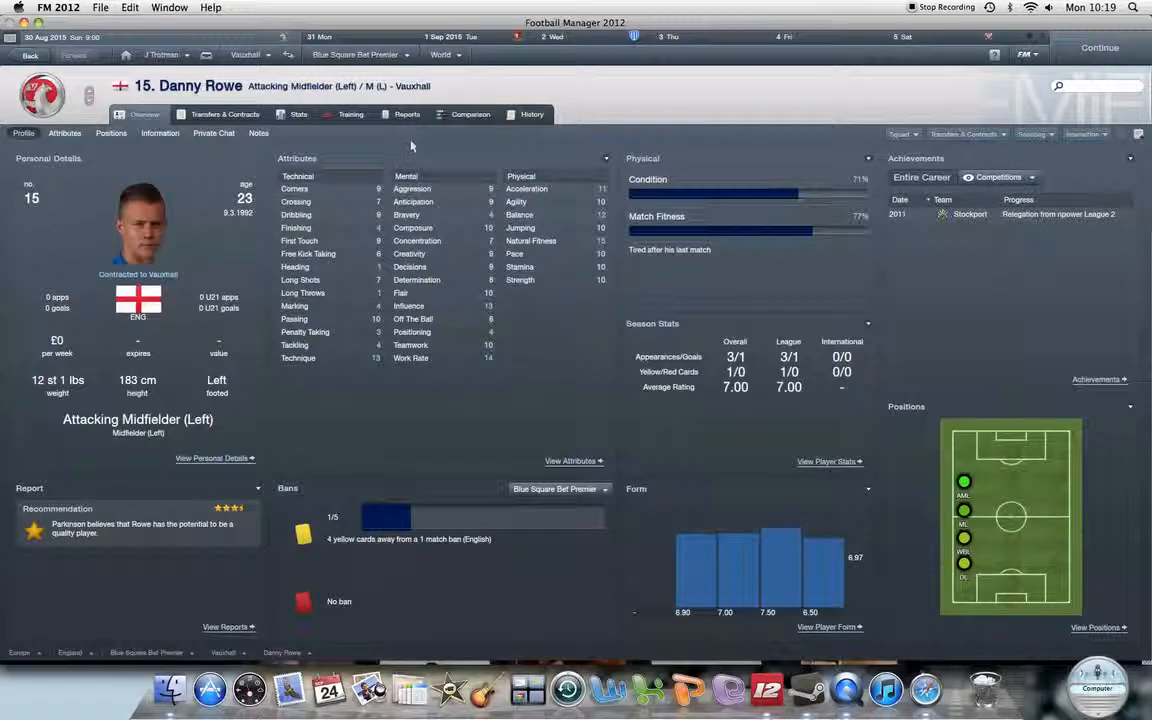
{"action": "left_click", "coordinate": [407, 114]}
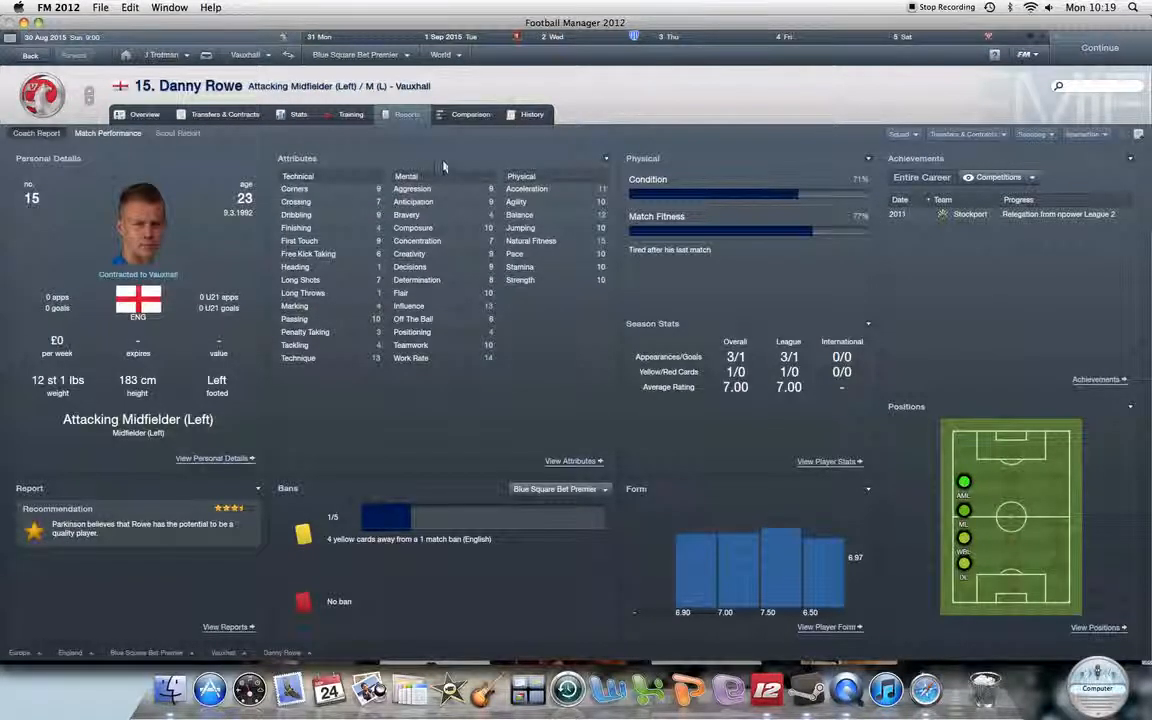
{"action": "left_click", "coordinate": [36, 133]}
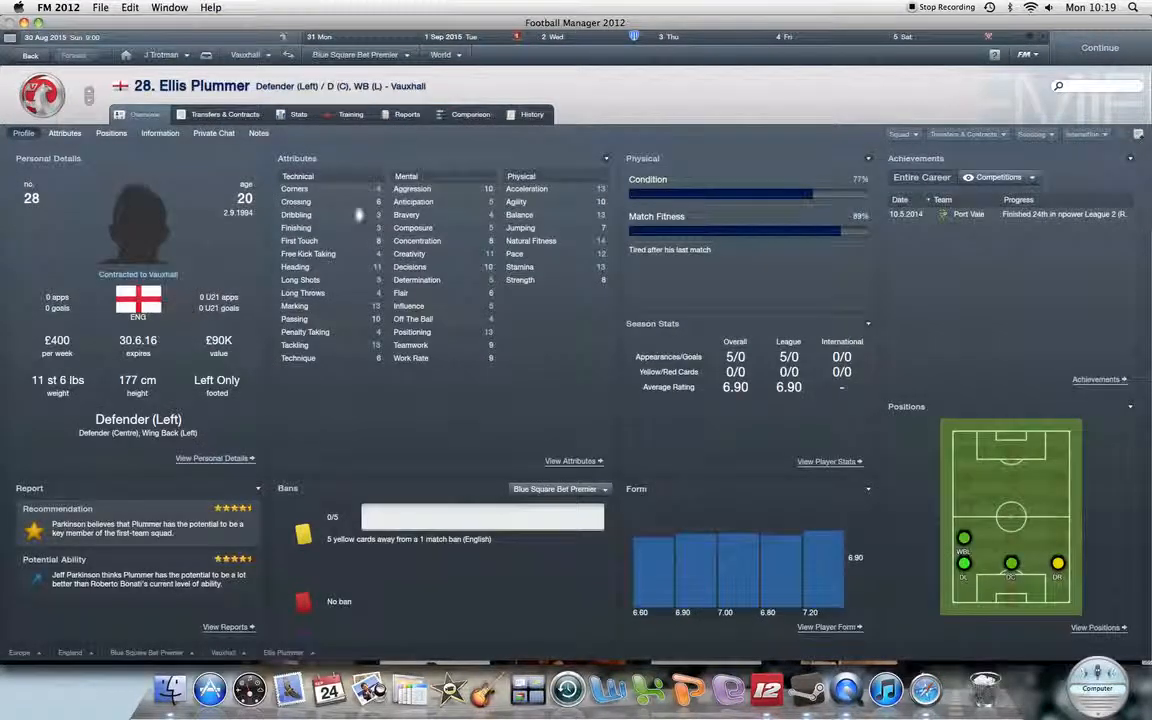
{"action": "left_click", "coordinate": [406, 114]}
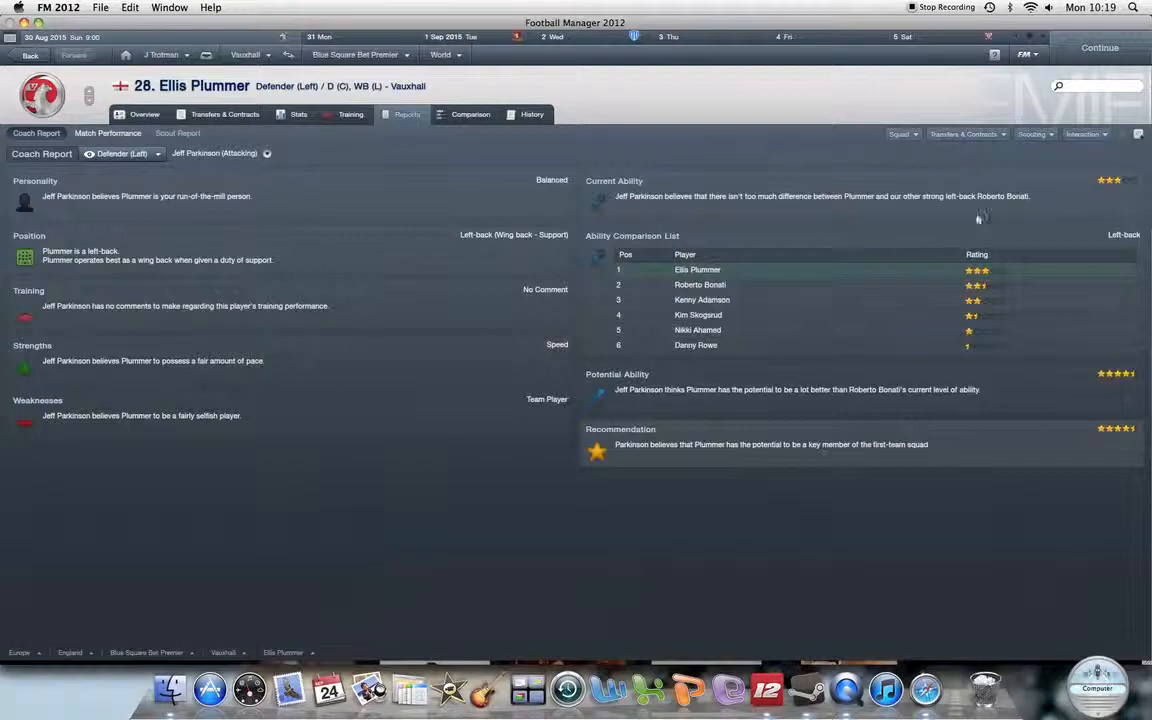
{"action": "mouse_move", "coordinate": [583, 168]}
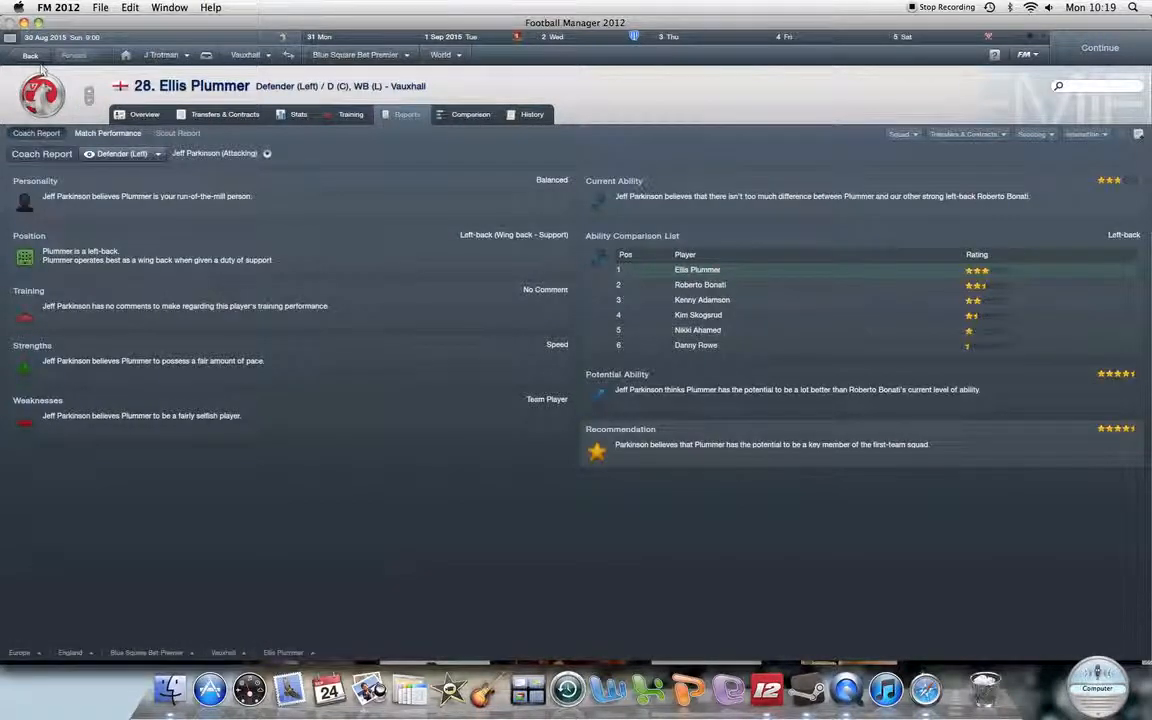
{"action": "left_click", "coordinate": [144, 113]}
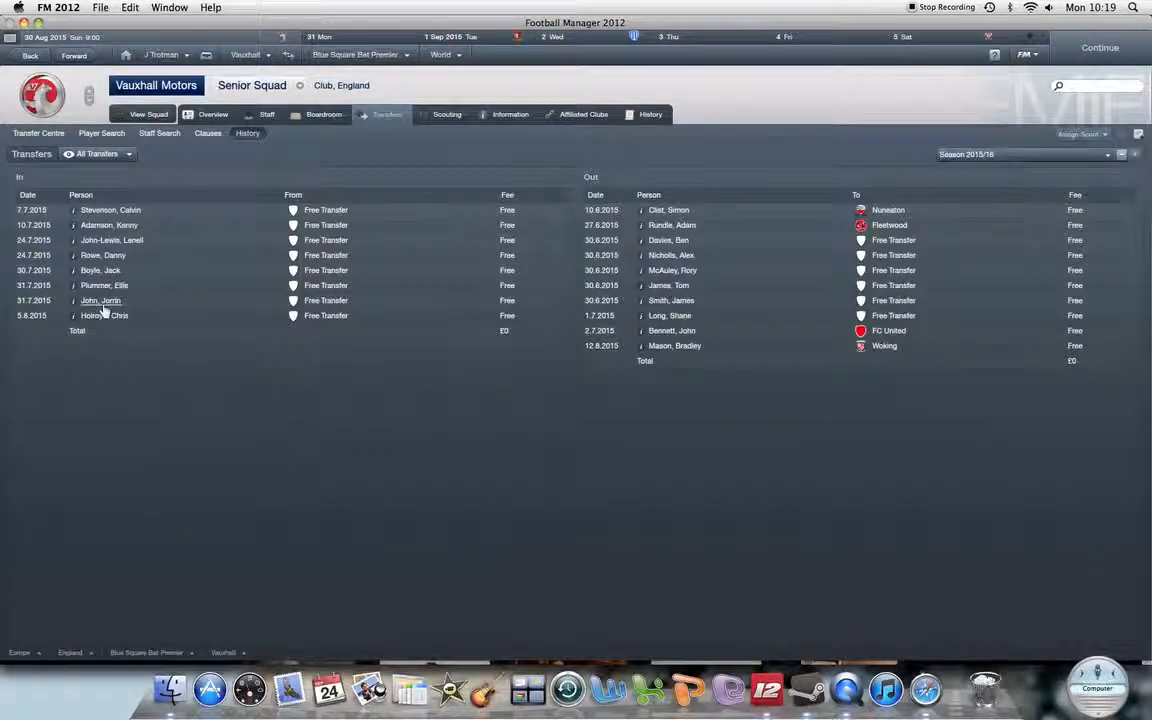
View new signing Jorrin John's player profile and his coach report
{"action": "left_click", "coordinate": [101, 300]}
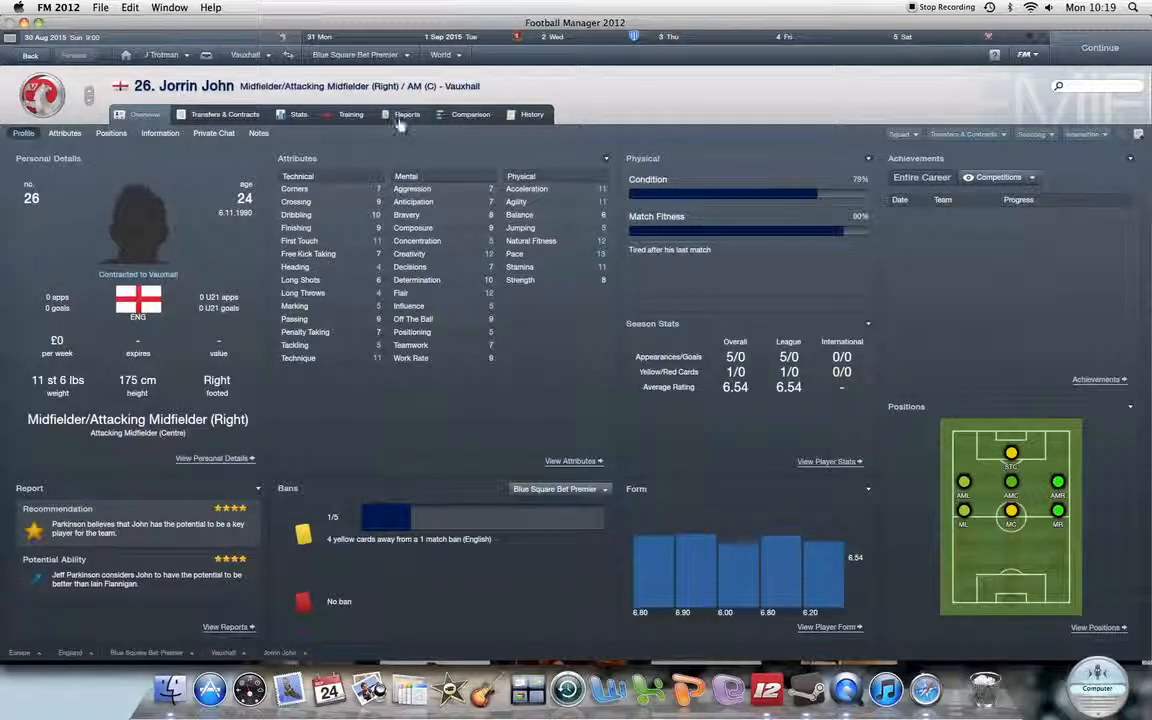
{"action": "left_click", "coordinate": [407, 114]}
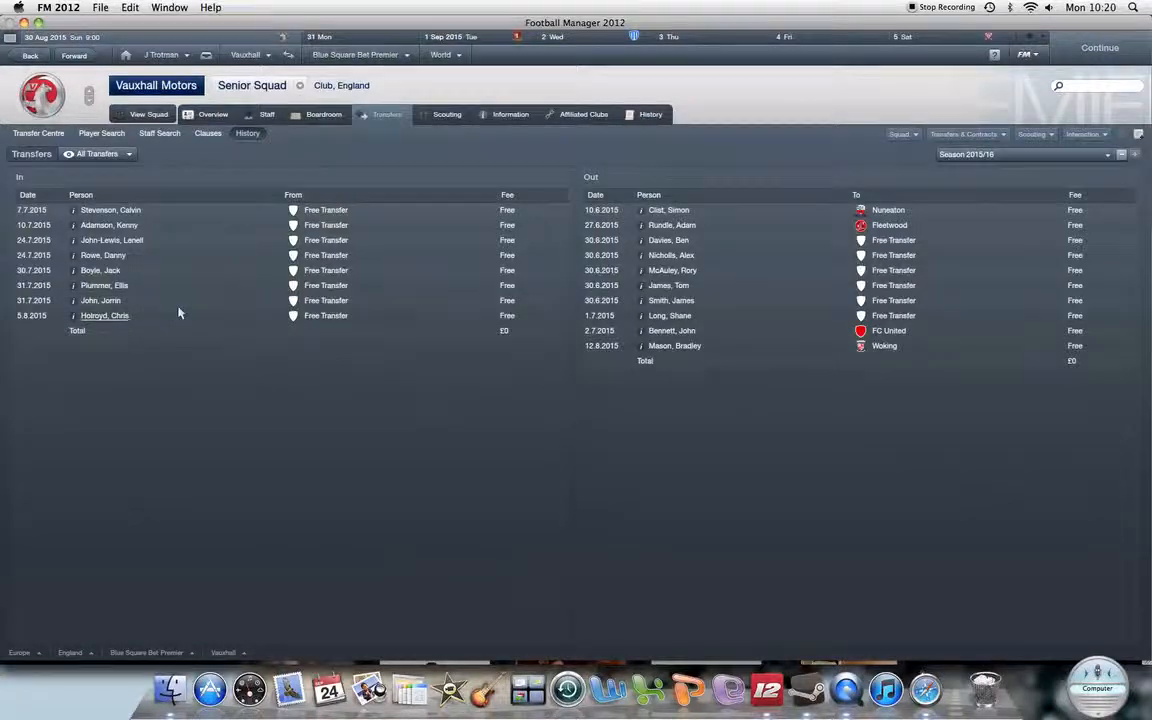
{"action": "left_click", "coordinate": [104, 315]}
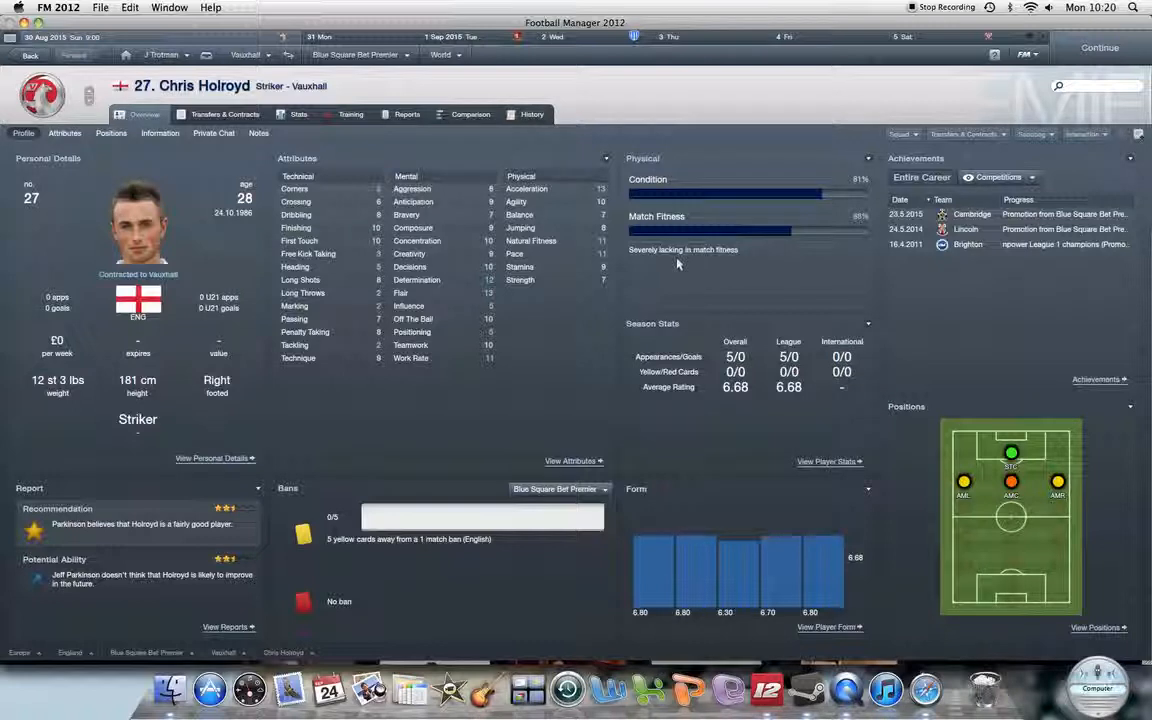
{"action": "mouse_move", "coordinate": [683, 249]}
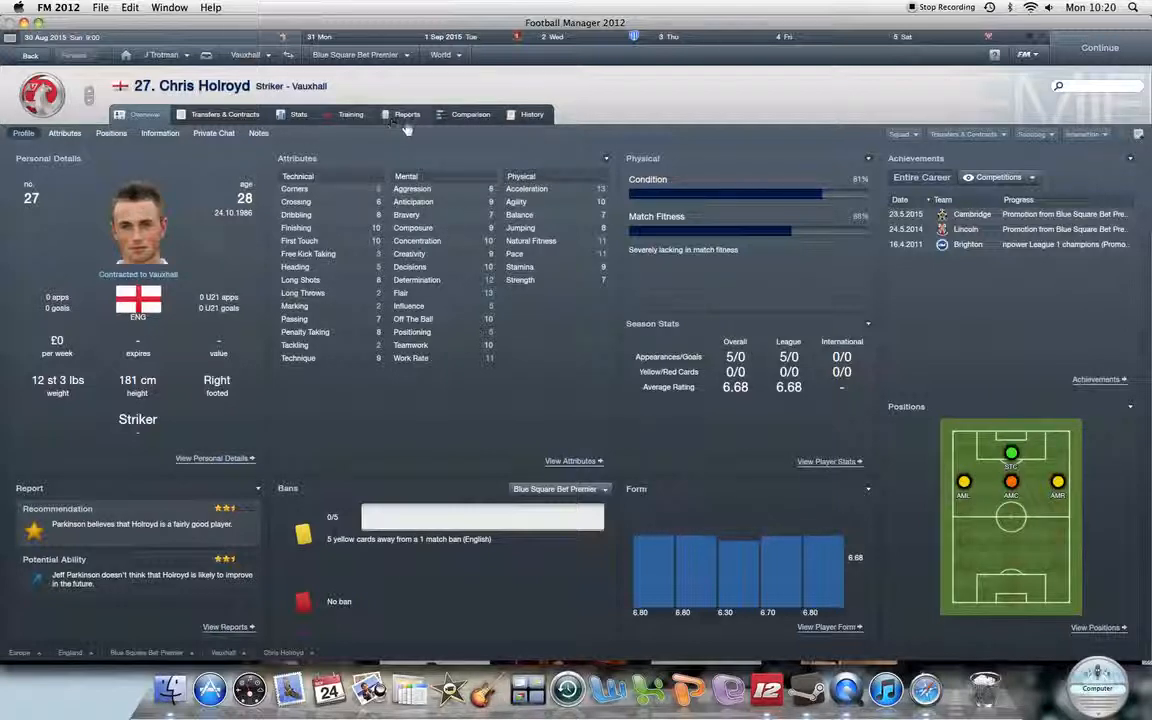
Show Vauxhall's squad depth overview ranking players by position
{"action": "left_click", "coordinate": [407, 114]}
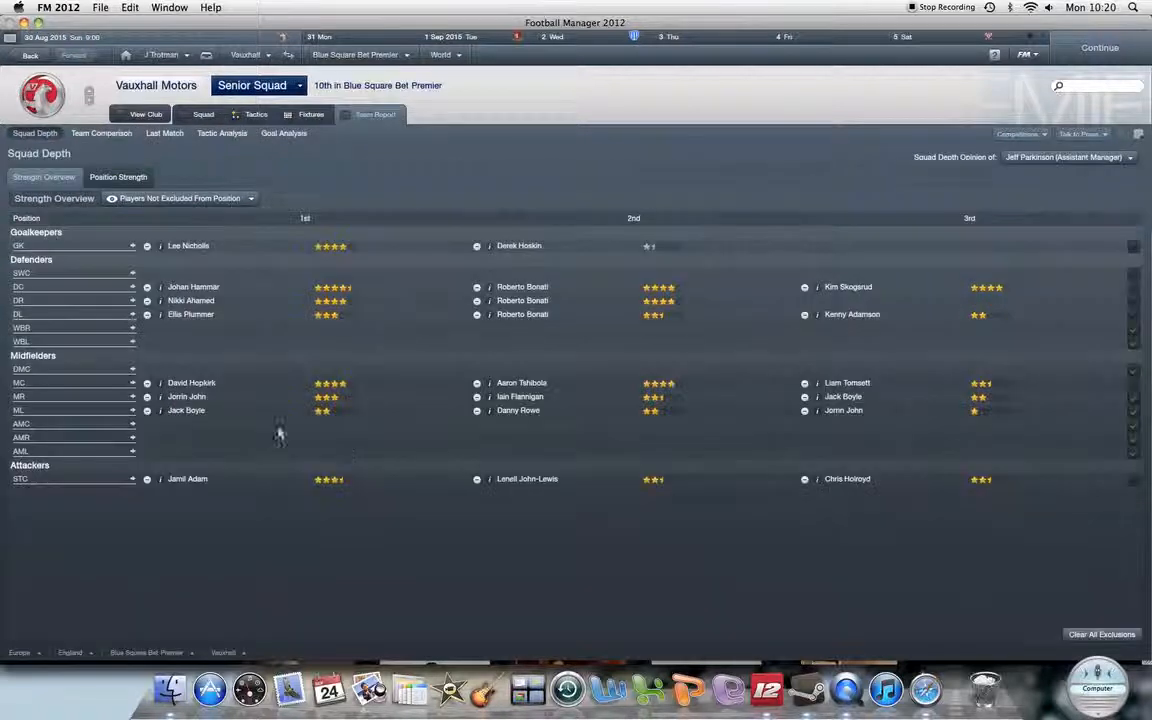
{"action": "mouse_move", "coordinate": [293, 413]}
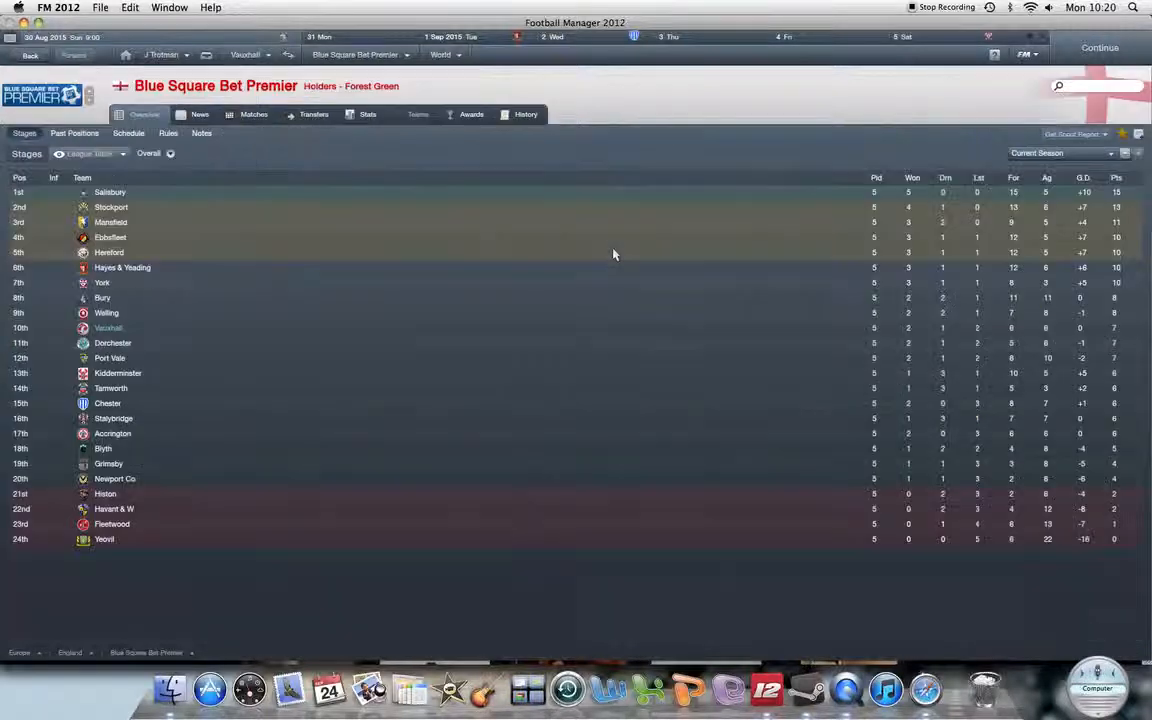
{"action": "mouse_move", "coordinate": [613, 254]}
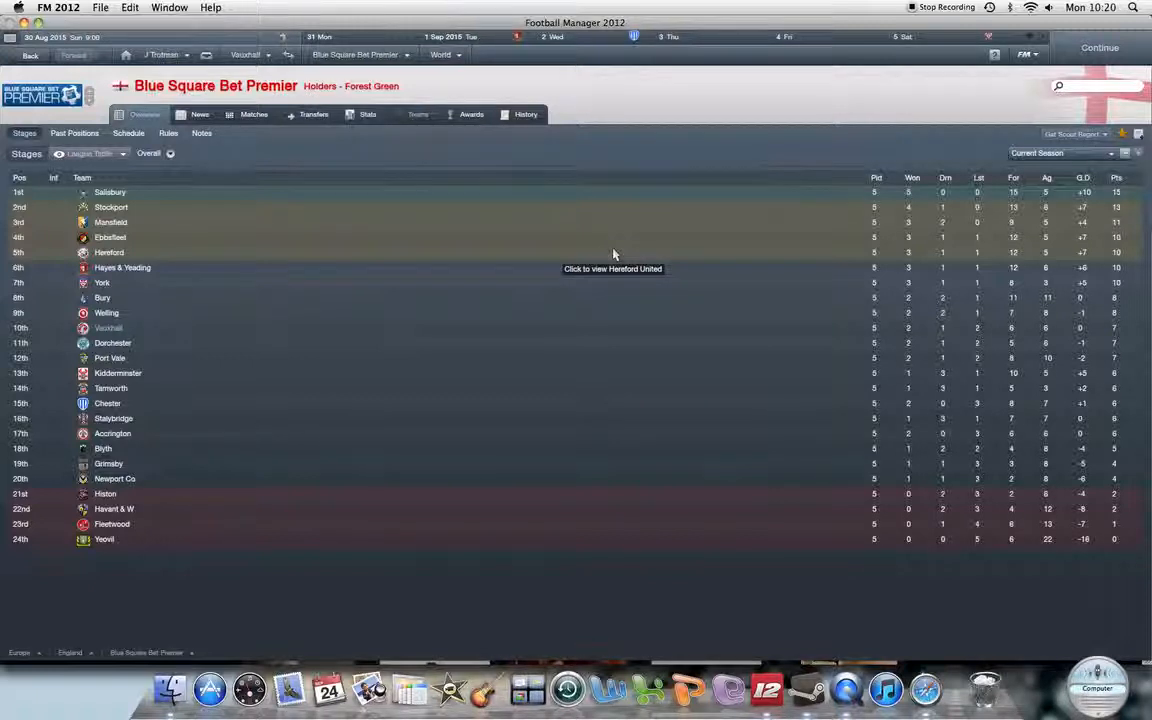
Go to Vauxhall's squad selection and 4-4-2 tactics screen via the club menu
{"action": "left_click", "coordinate": [246, 55]}
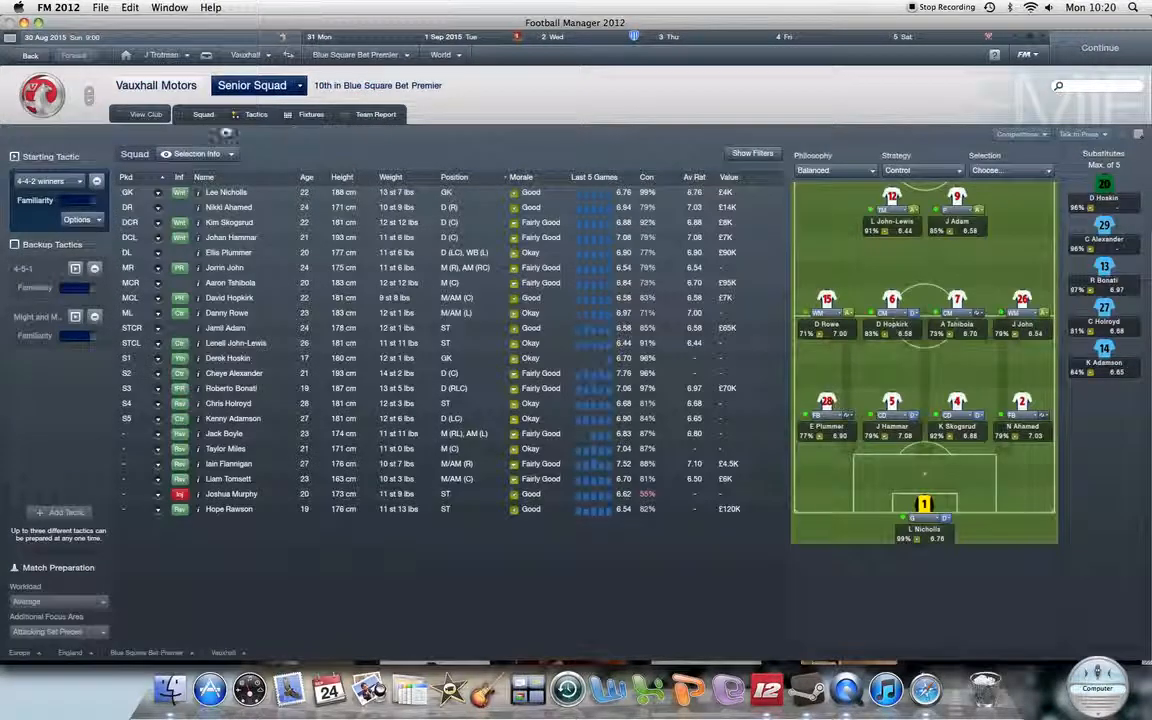
View Vauxhall's club Overview, then its general club Information page
{"action": "left_click", "coordinate": [213, 114]}
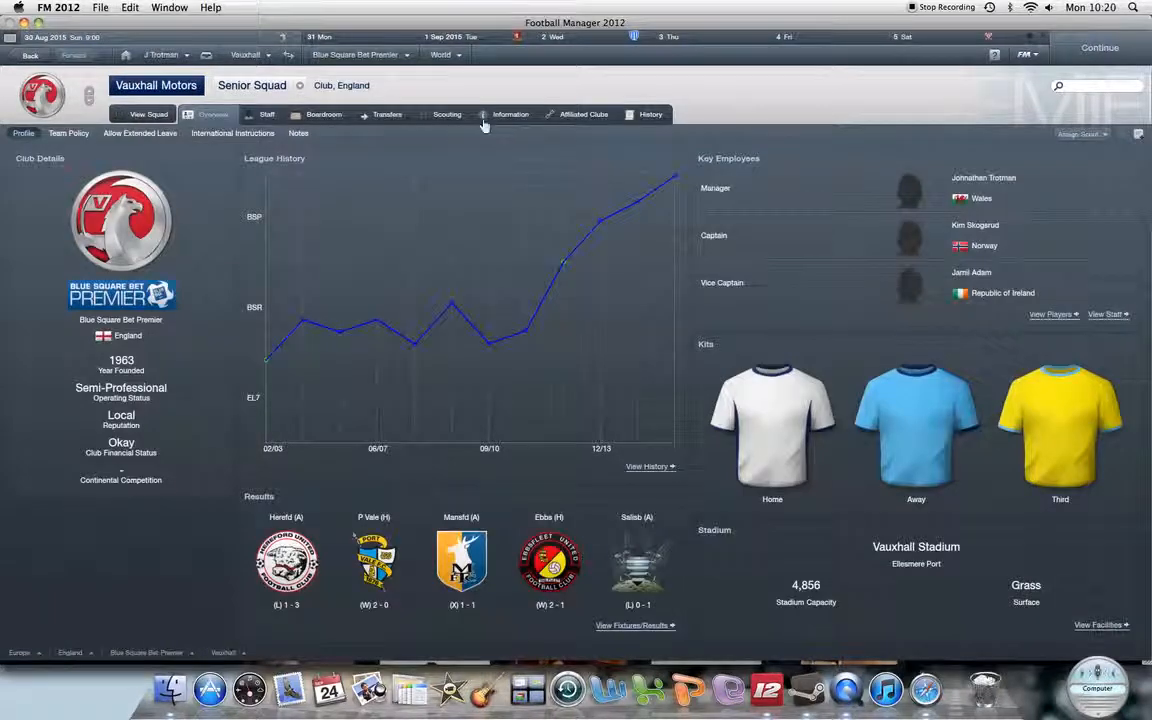
{"action": "left_click", "coordinate": [510, 114]}
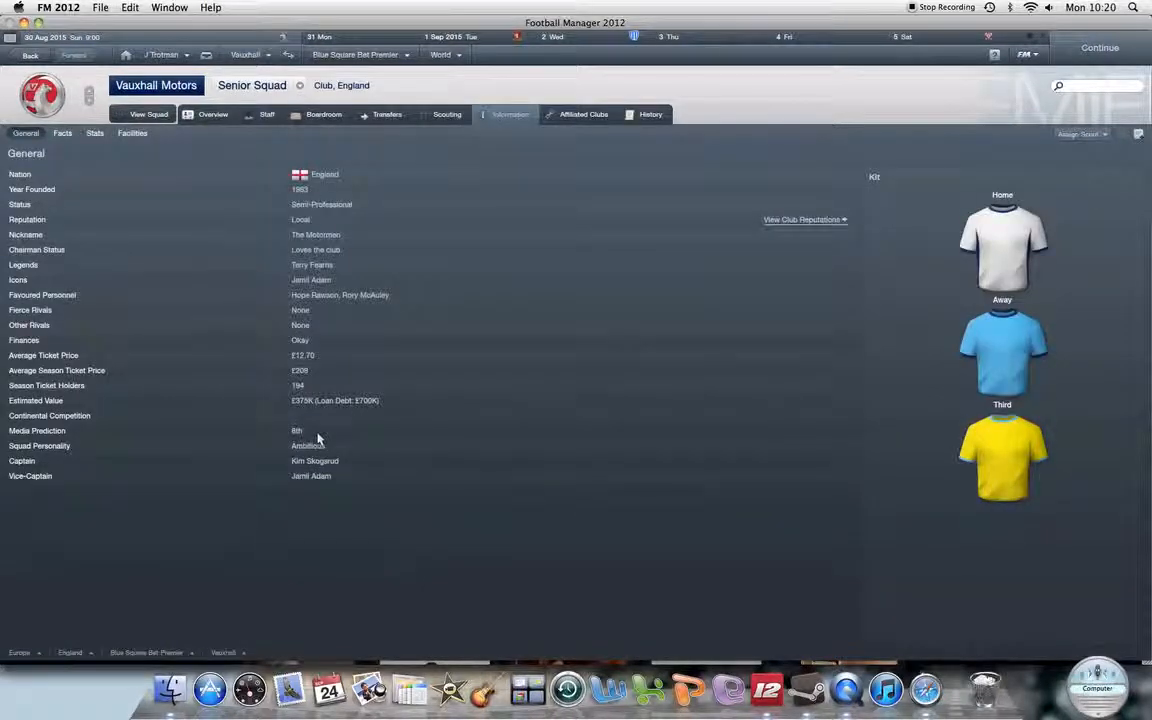
{"action": "left_click", "coordinate": [245, 54]}
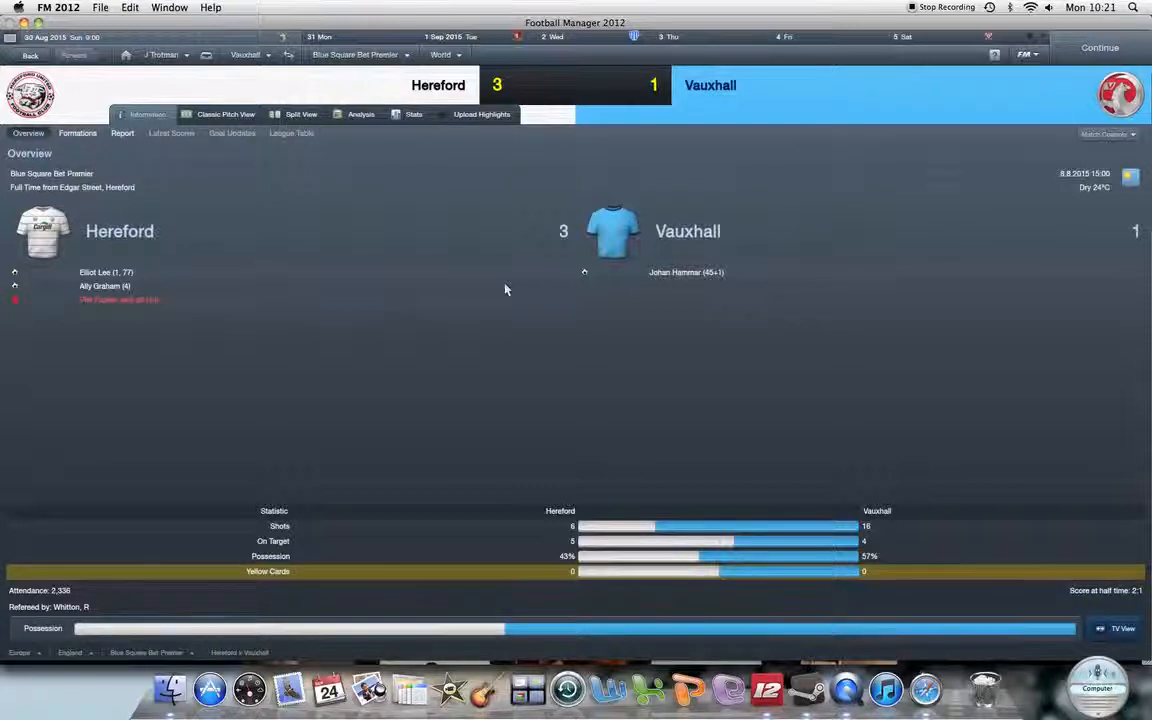
{"action": "mouse_move", "coordinate": [567, 401]}
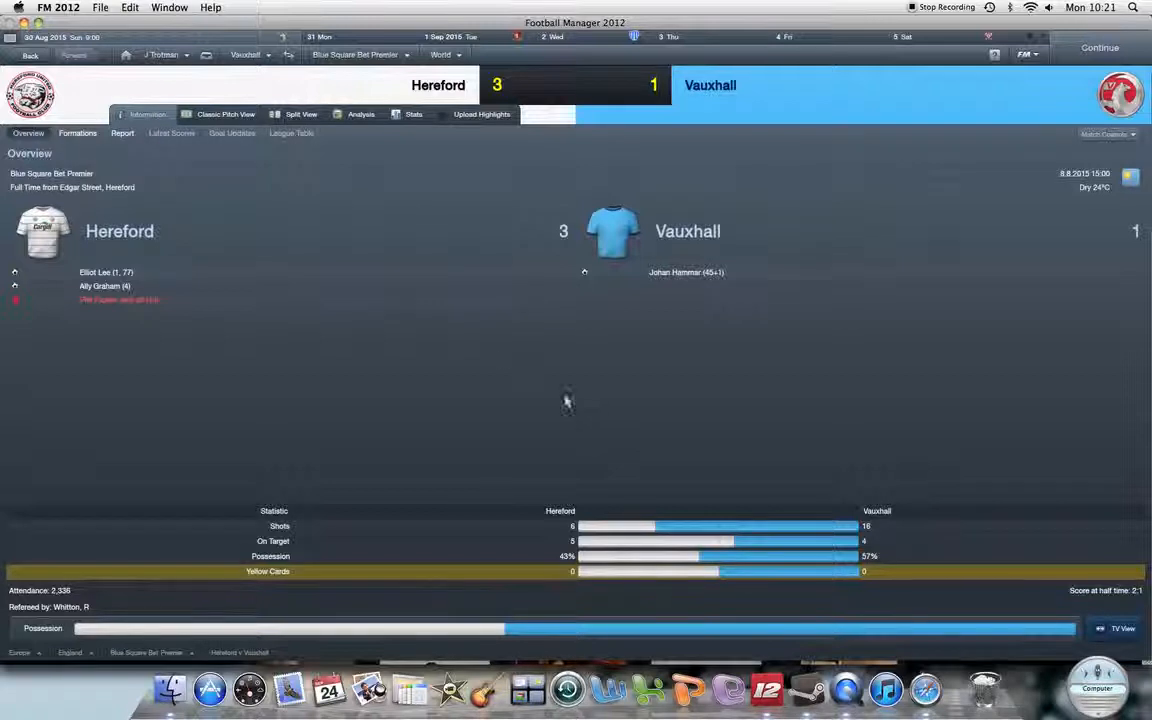
{"action": "mouse_move", "coordinate": [870, 543]}
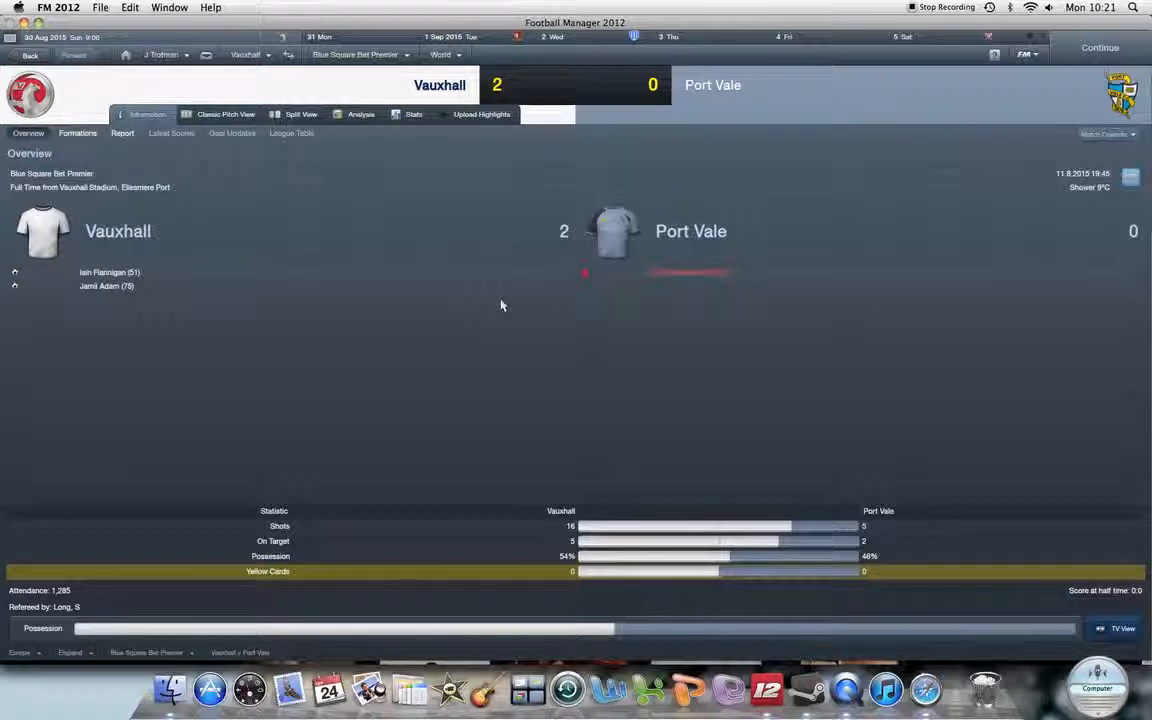
{"action": "mouse_move", "coordinate": [475, 405]}
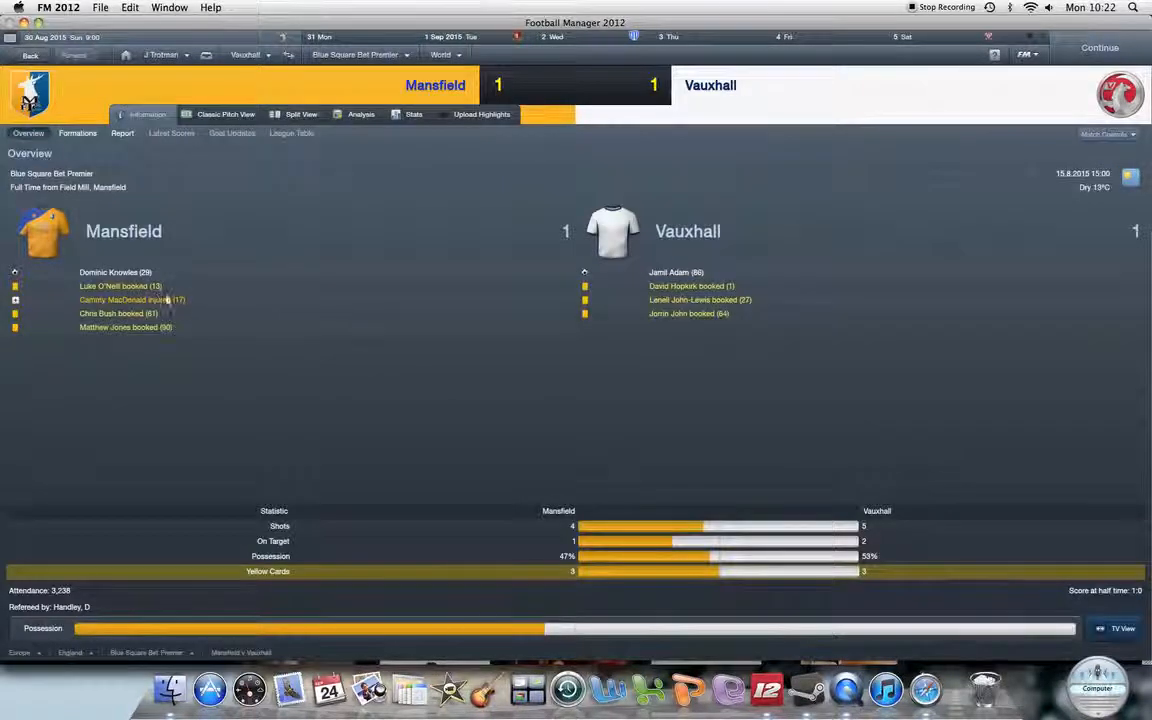
{"action": "mouse_move", "coordinate": [788, 378]}
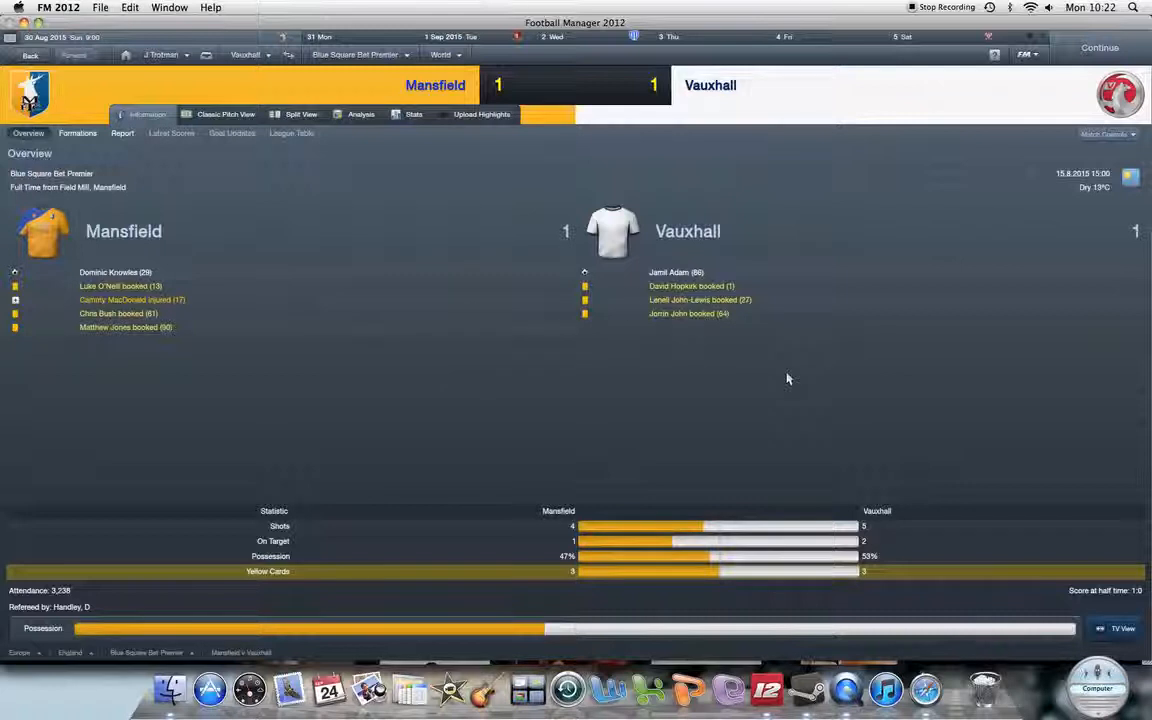
{"action": "mouse_move", "coordinate": [776, 383]}
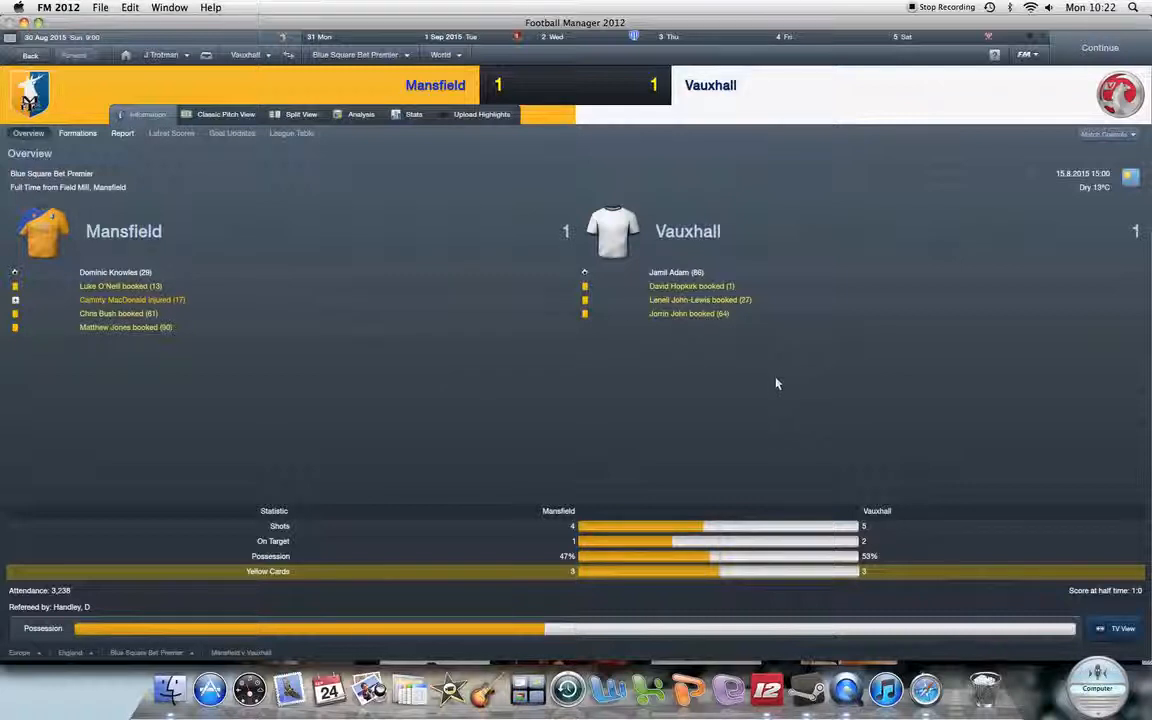
{"action": "mouse_move", "coordinate": [560, 502]}
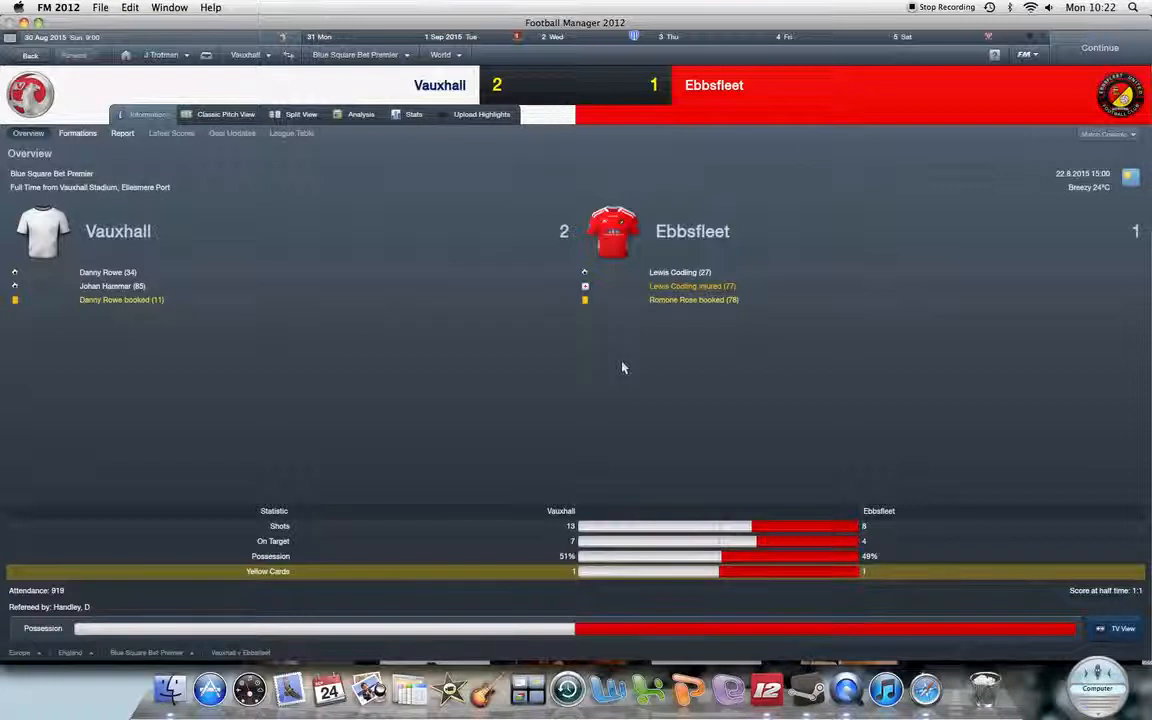
{"action": "mouse_move", "coordinate": [463, 320]}
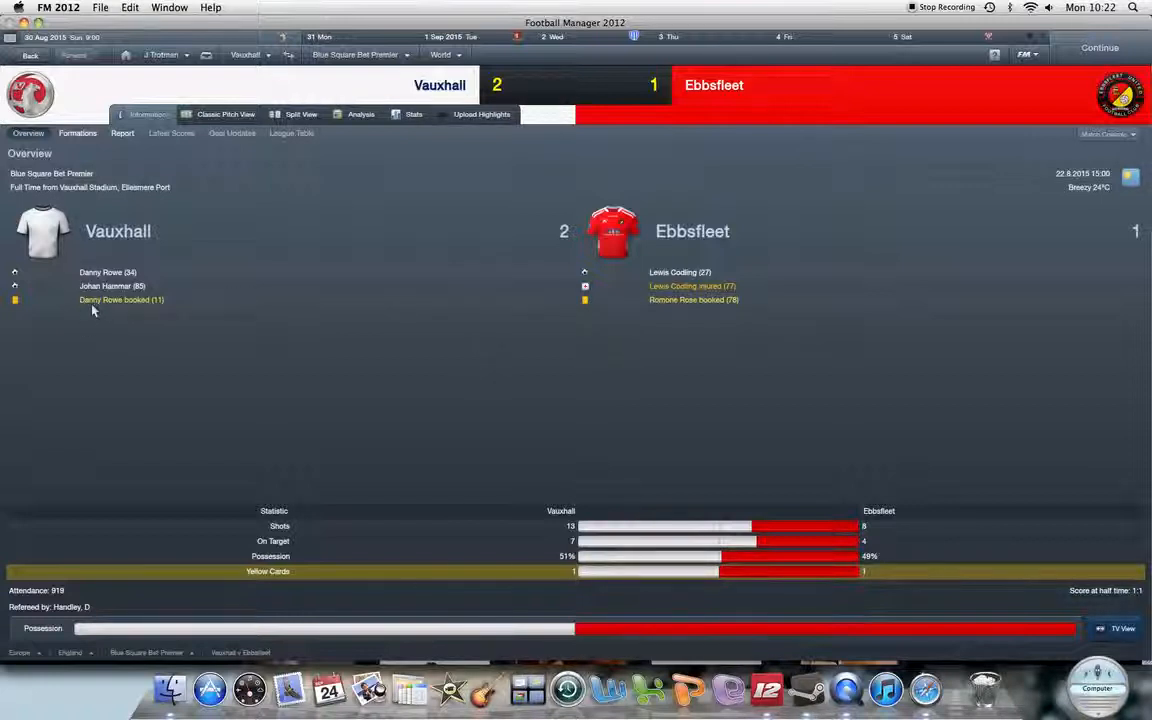
{"action": "mouse_move", "coordinate": [268, 343]}
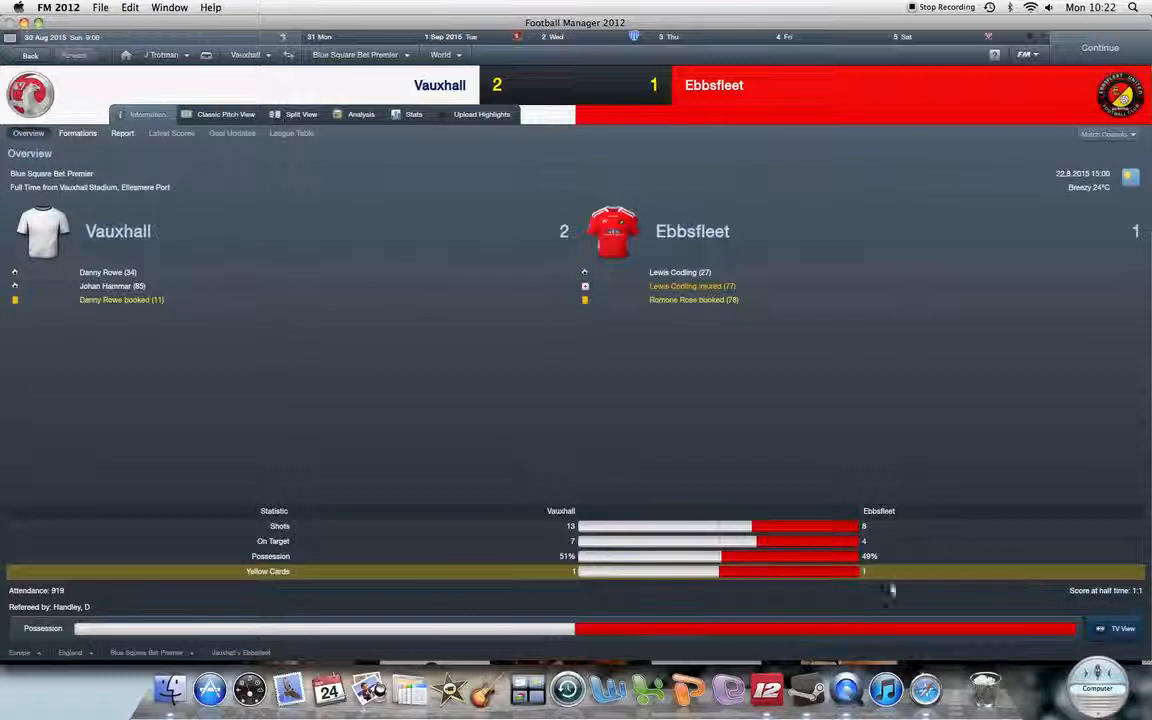
{"action": "mouse_move", "coordinate": [75, 246]}
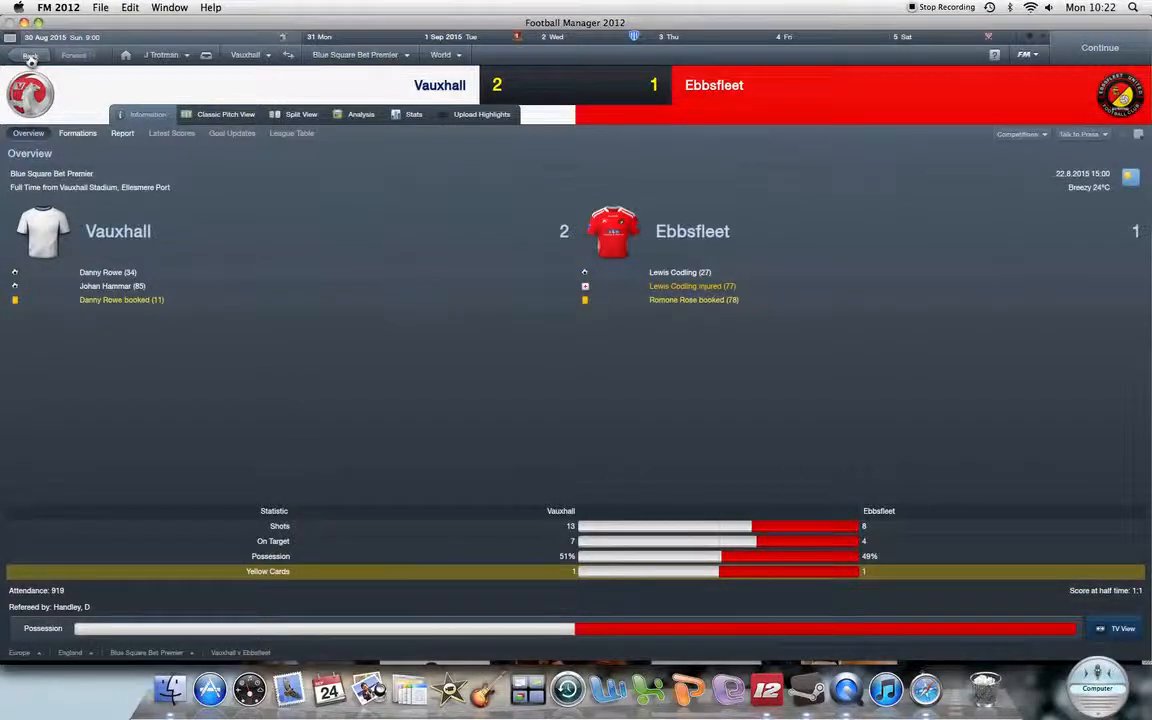
Leave the Ebbsfleet 2–1 home win report and return to the previous screen
{"action": "left_click", "coordinate": [30, 55]}
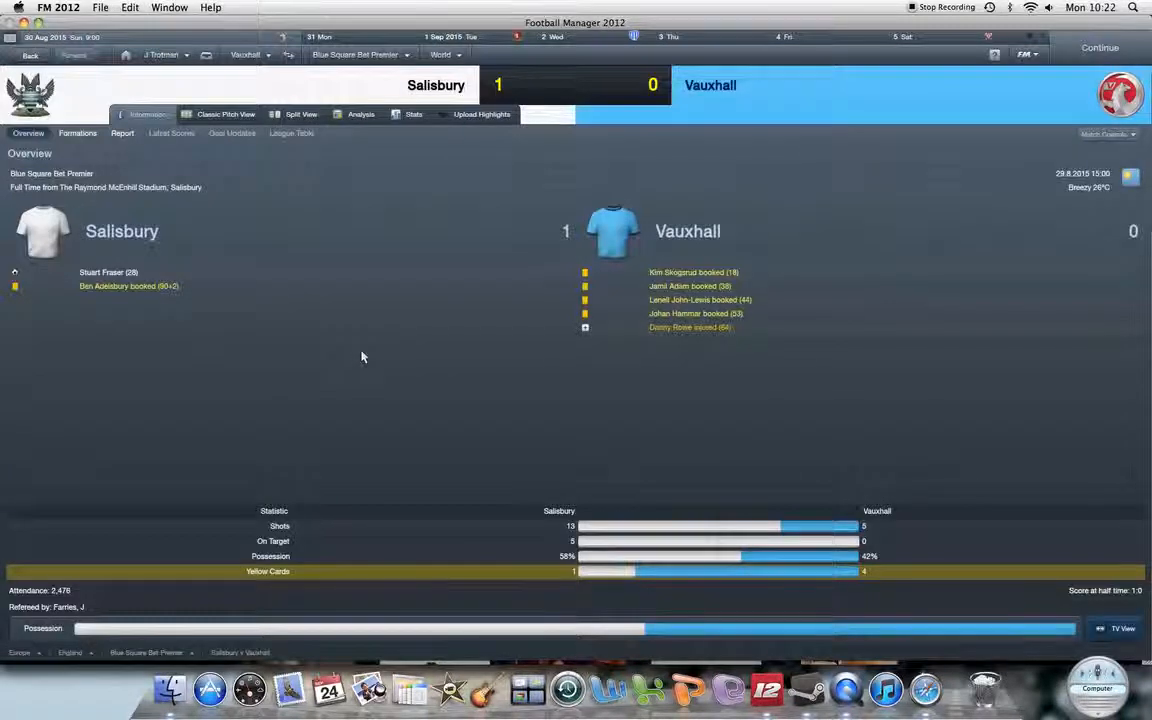
{"action": "mouse_move", "coordinate": [881, 581]}
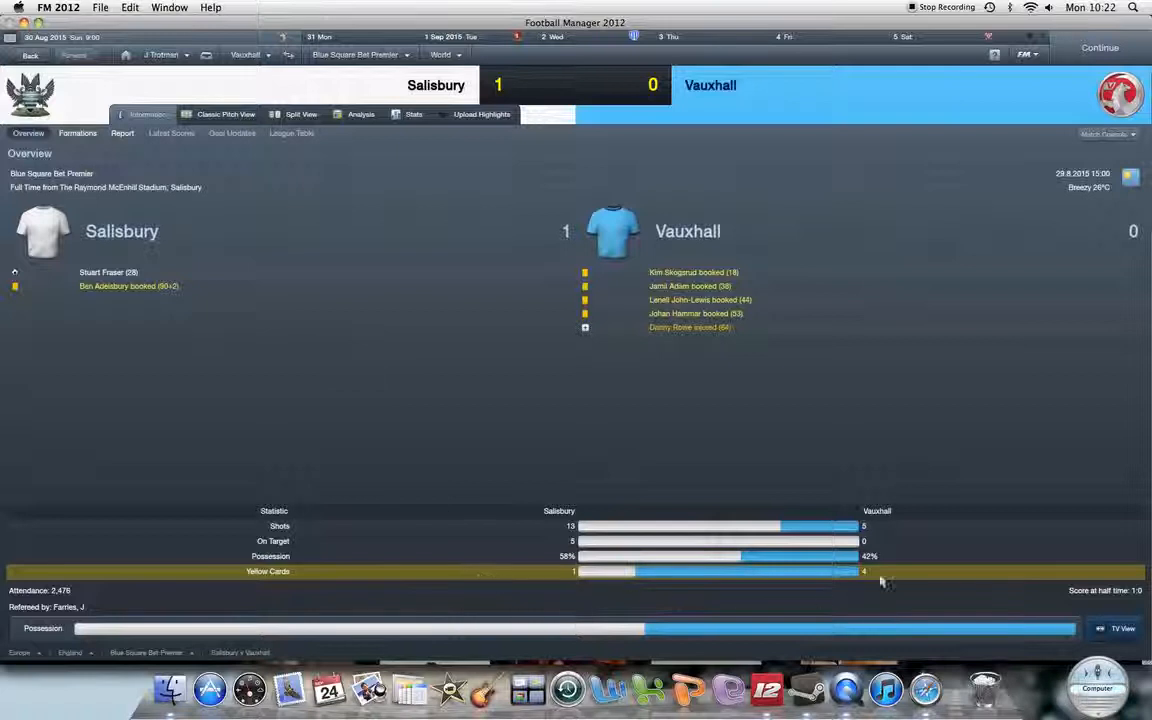
{"action": "mouse_move", "coordinate": [672, 490]}
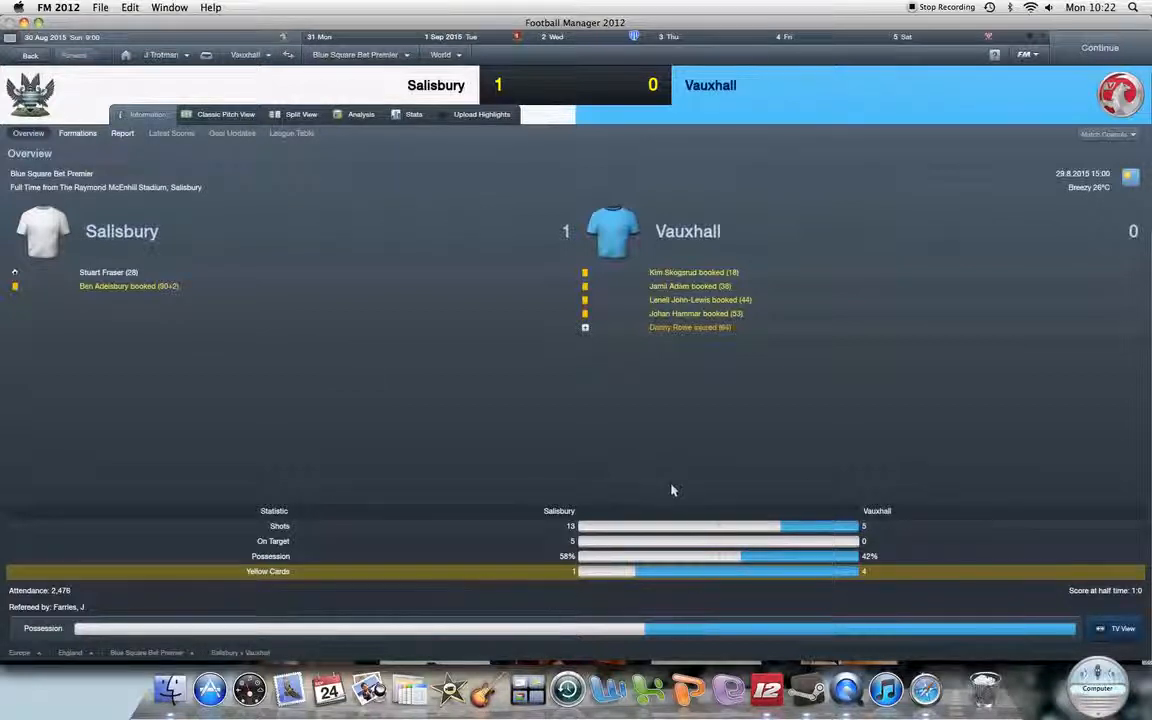
Move from the Salisbury 1–0 report to manager Johnathan Trotman's home page
{"action": "left_click", "coordinate": [245, 54]}
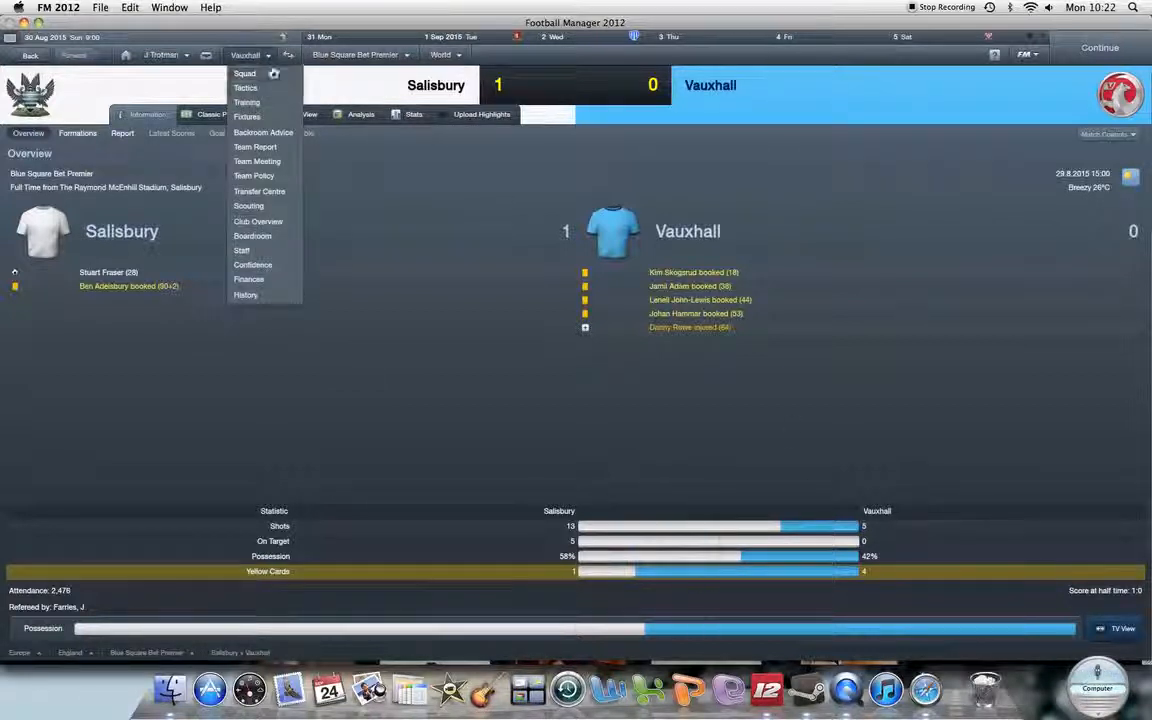
{"action": "left_click", "coordinate": [244, 73]}
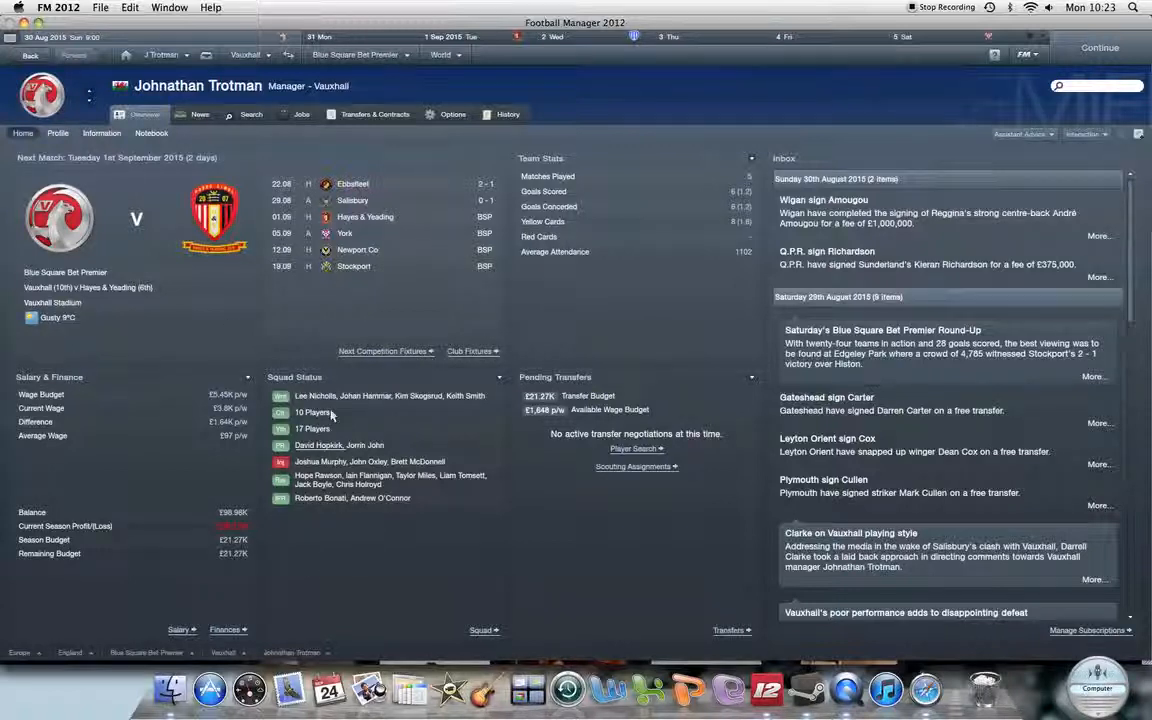
Open Vauxhall Motors' senior squad list with roles, duties and star ratings
{"action": "left_click", "coordinate": [247, 54]}
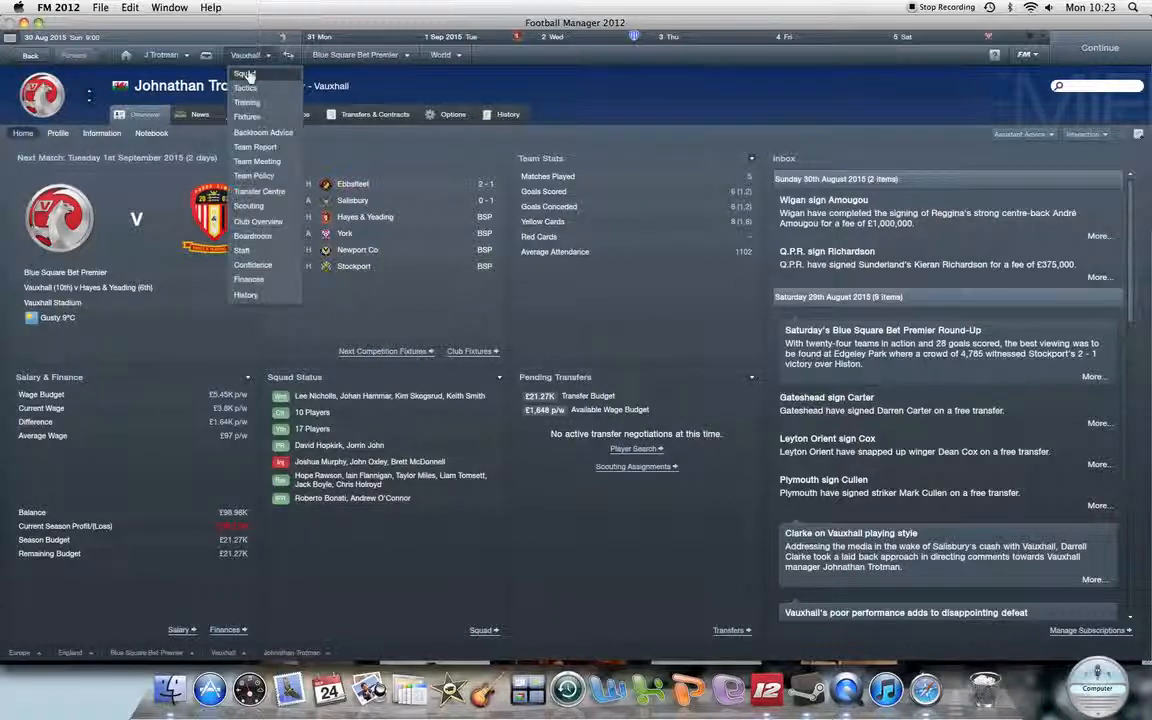
{"action": "left_click", "coordinate": [244, 73]}
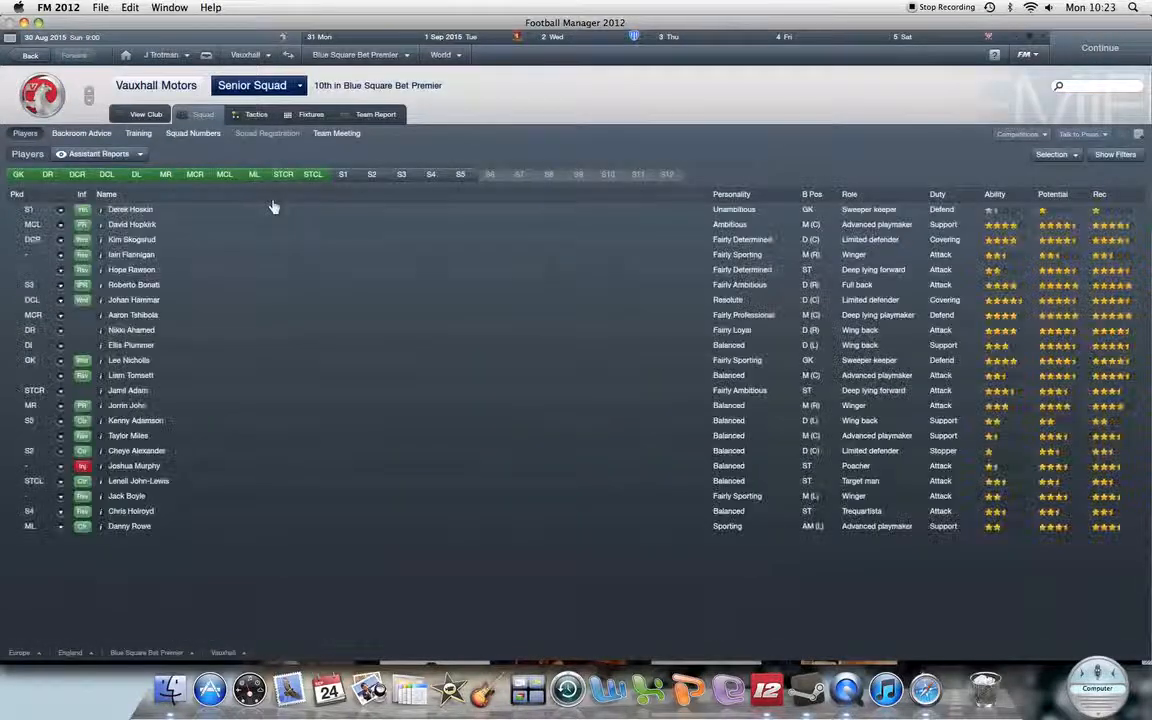
{"action": "mouse_move", "coordinate": [272, 208]}
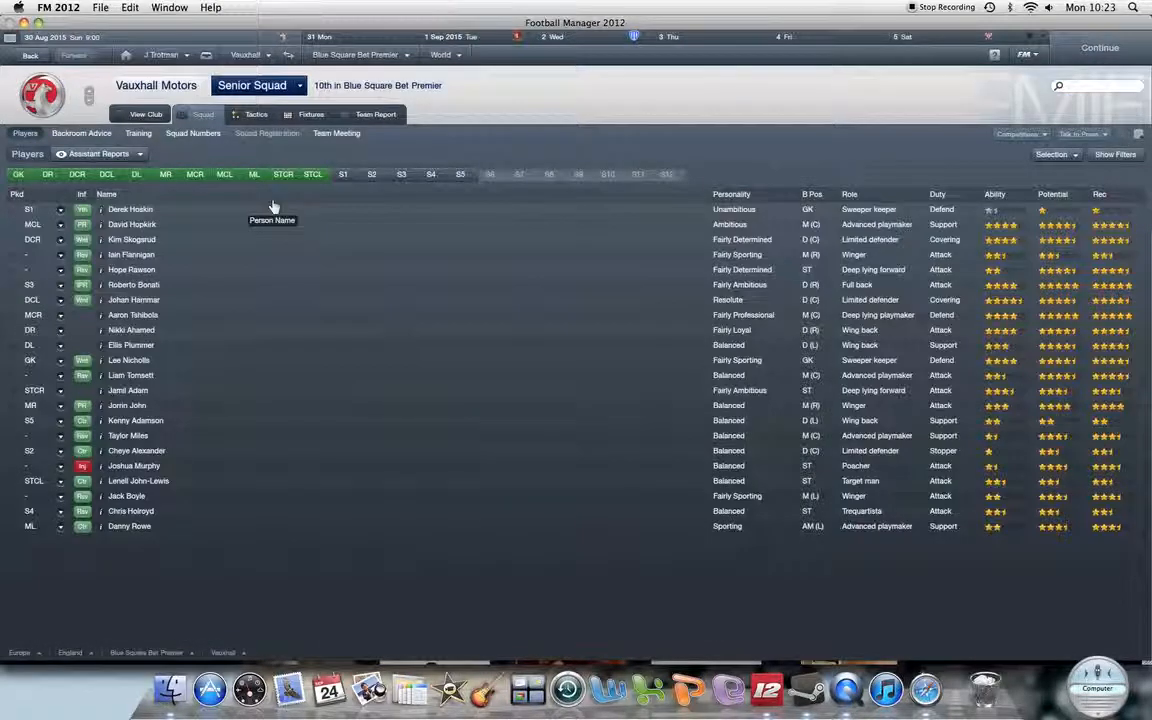
{"action": "mouse_move", "coordinate": [418, 97]}
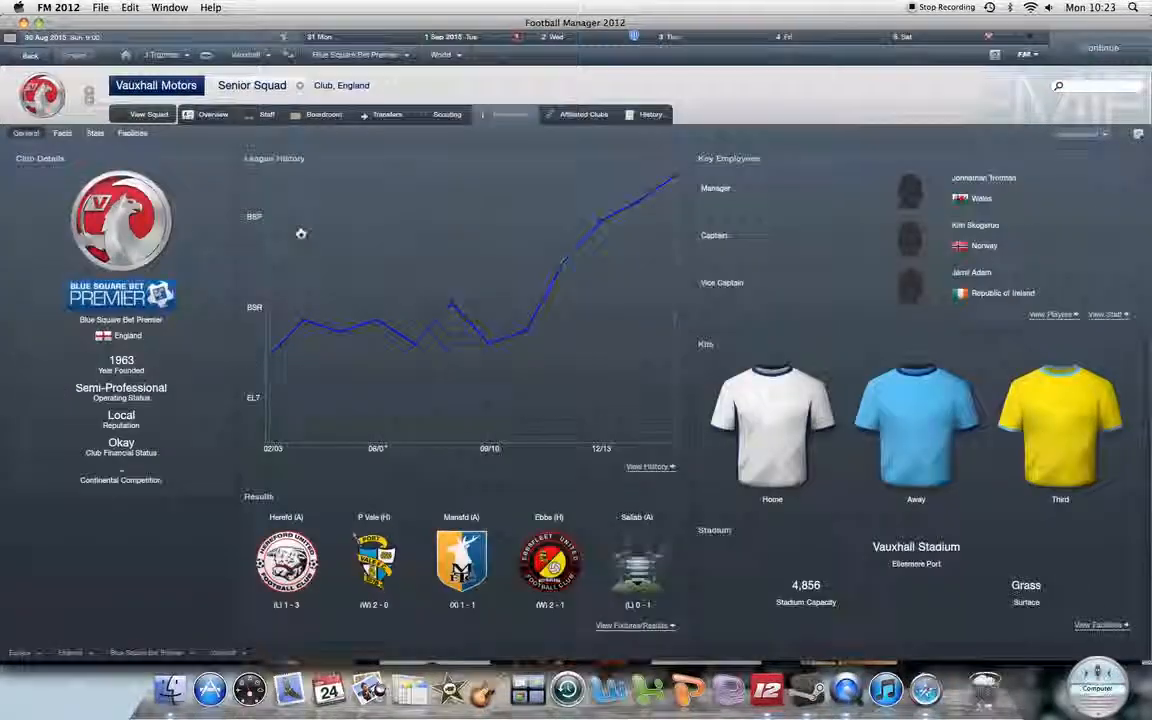
Browse Vauxhall's club information and transfer clauses, ending on the boardroom overview
{"action": "left_click", "coordinate": [25, 133]}
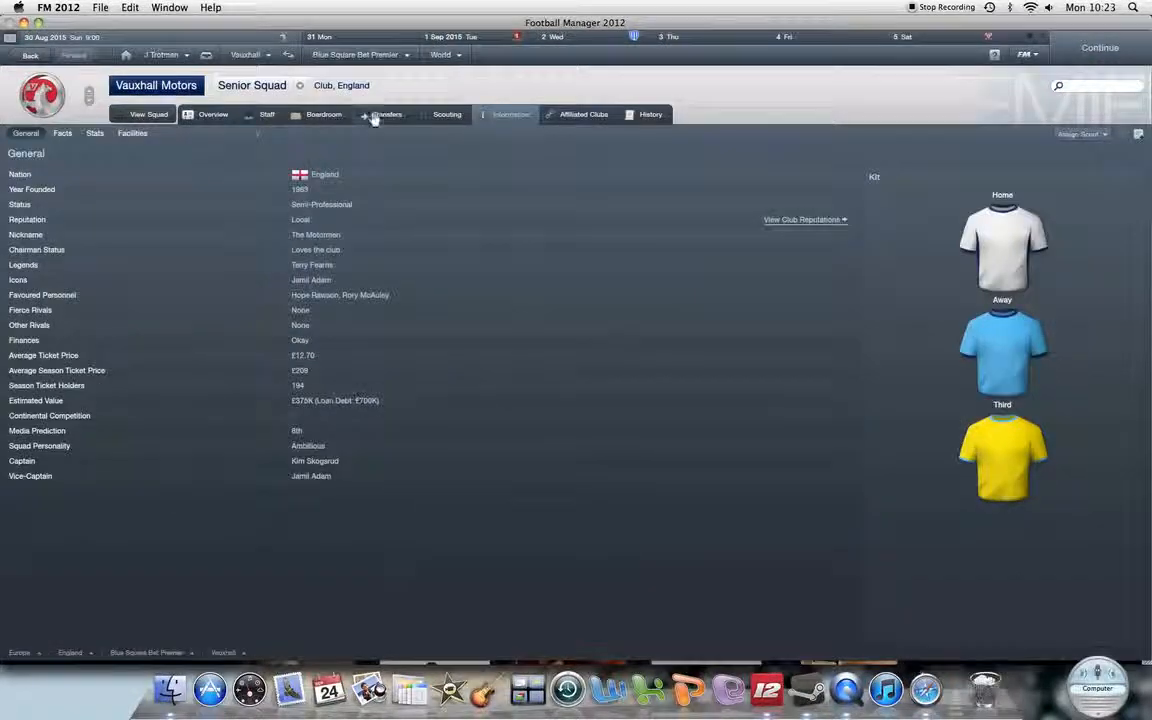
{"action": "left_click", "coordinate": [387, 114]}
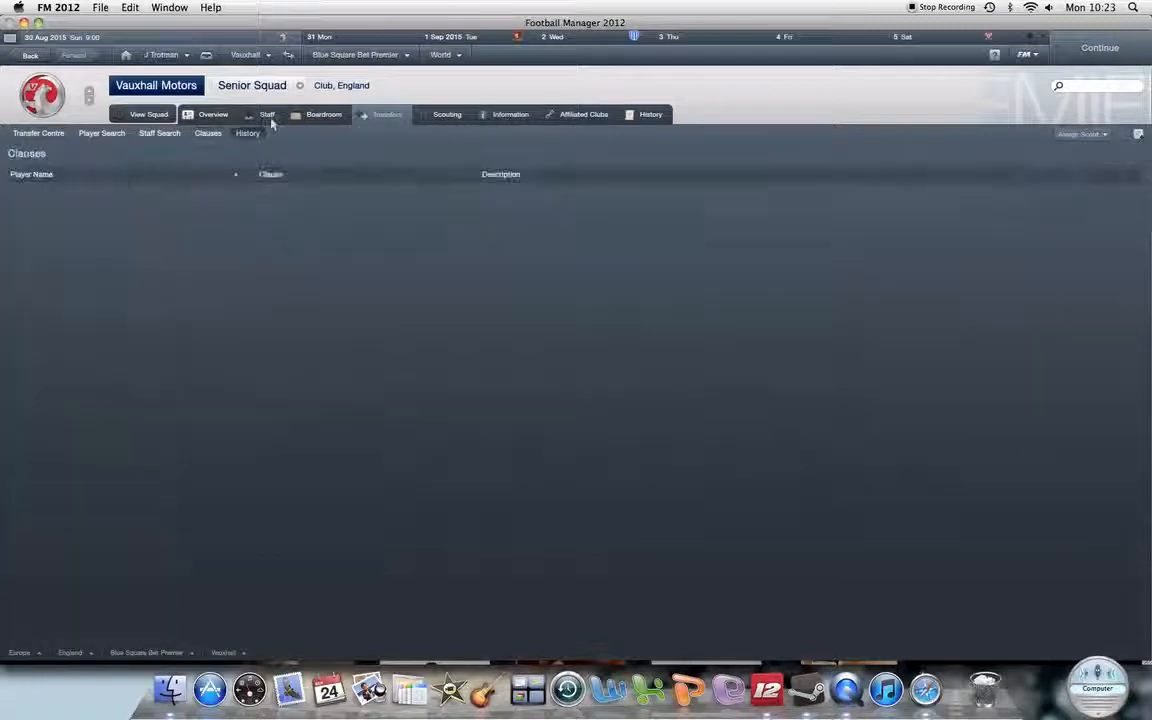
{"action": "left_click", "coordinate": [323, 114]}
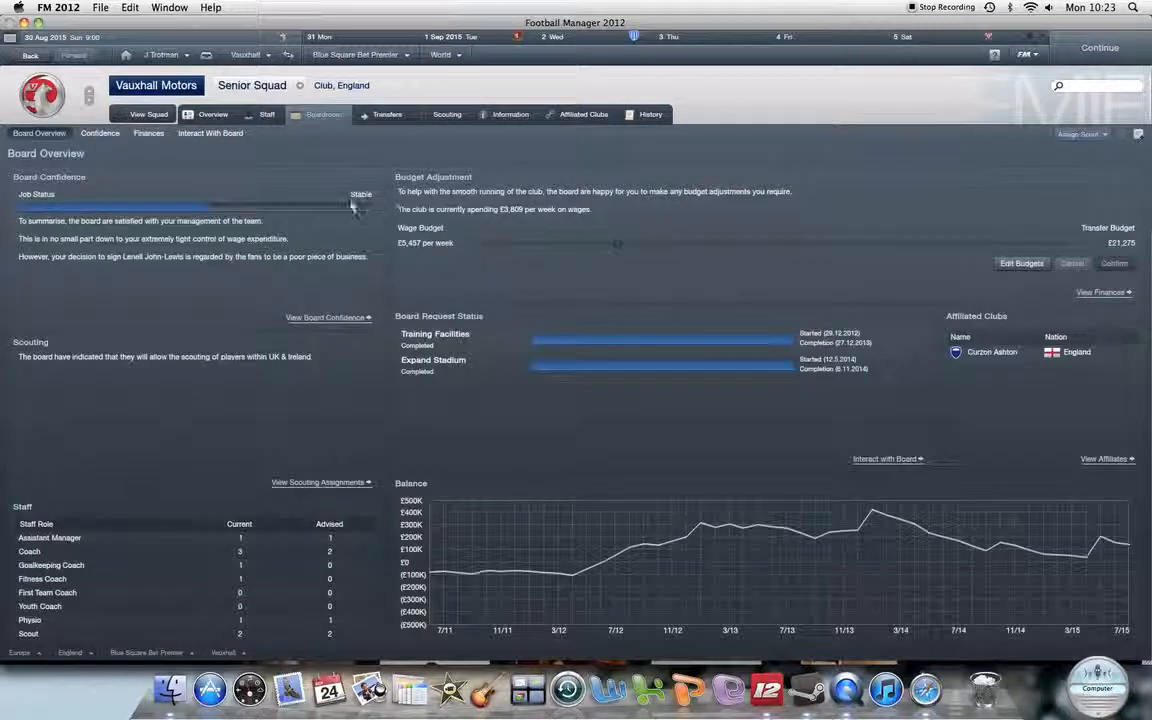